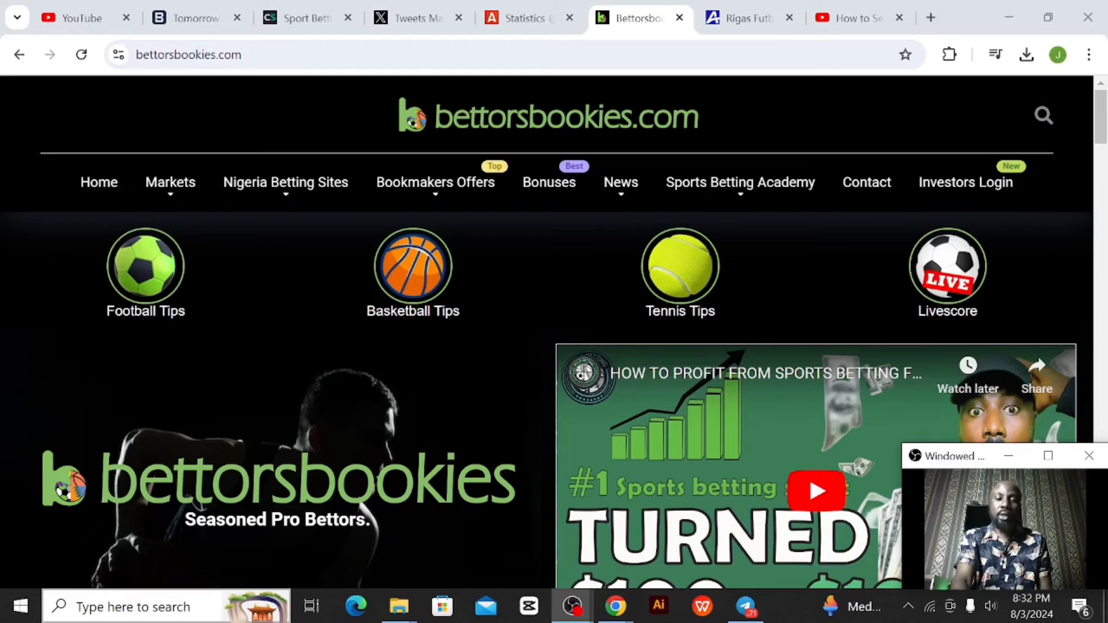
mouse_move(672, 343)
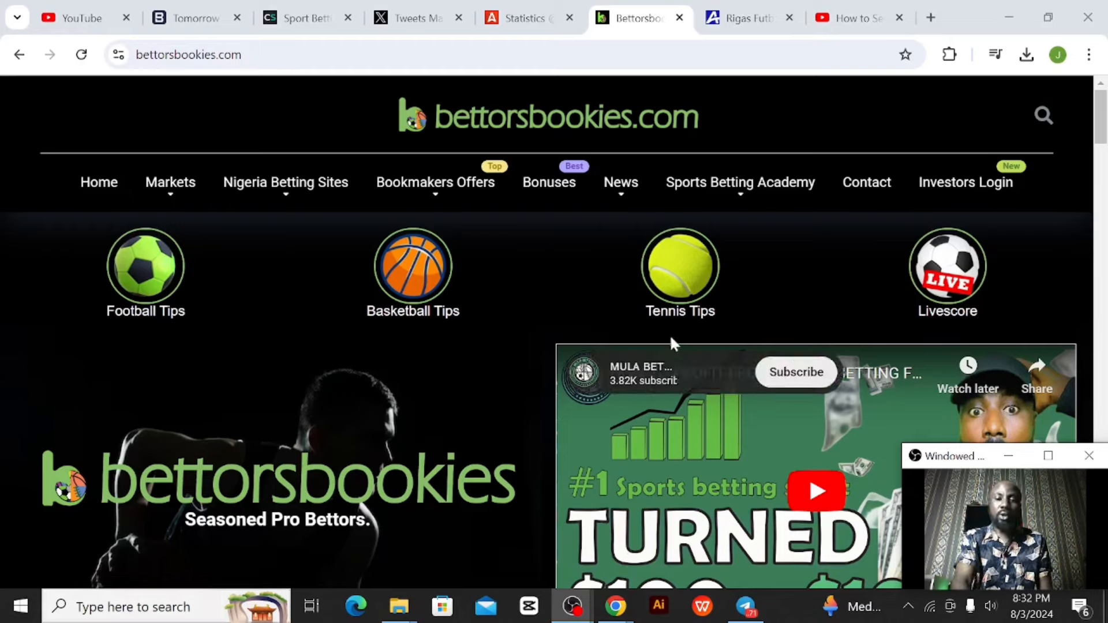
Reach the Betting Tips listing from the Bettorsbookies homepage
scroll("down", 3)
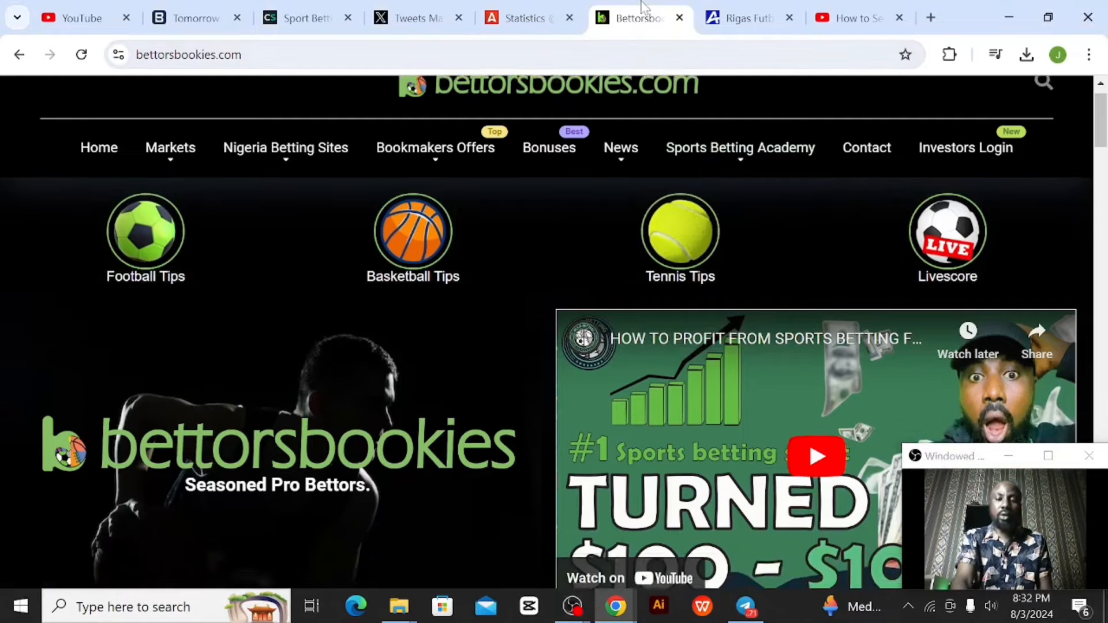
scroll("down", 3)
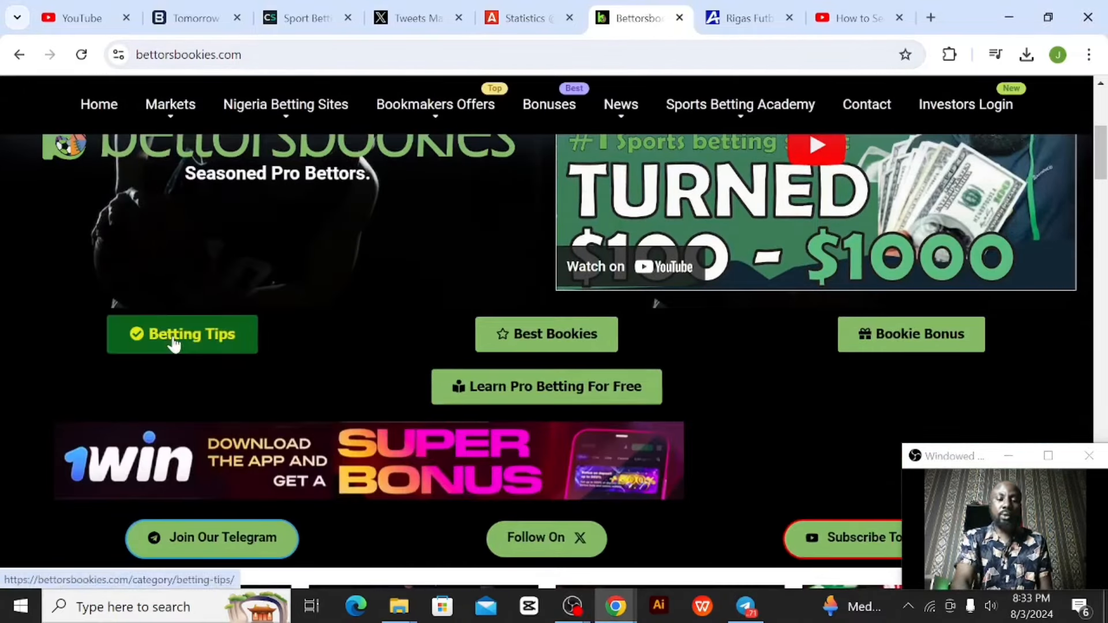
left_click(181, 335)
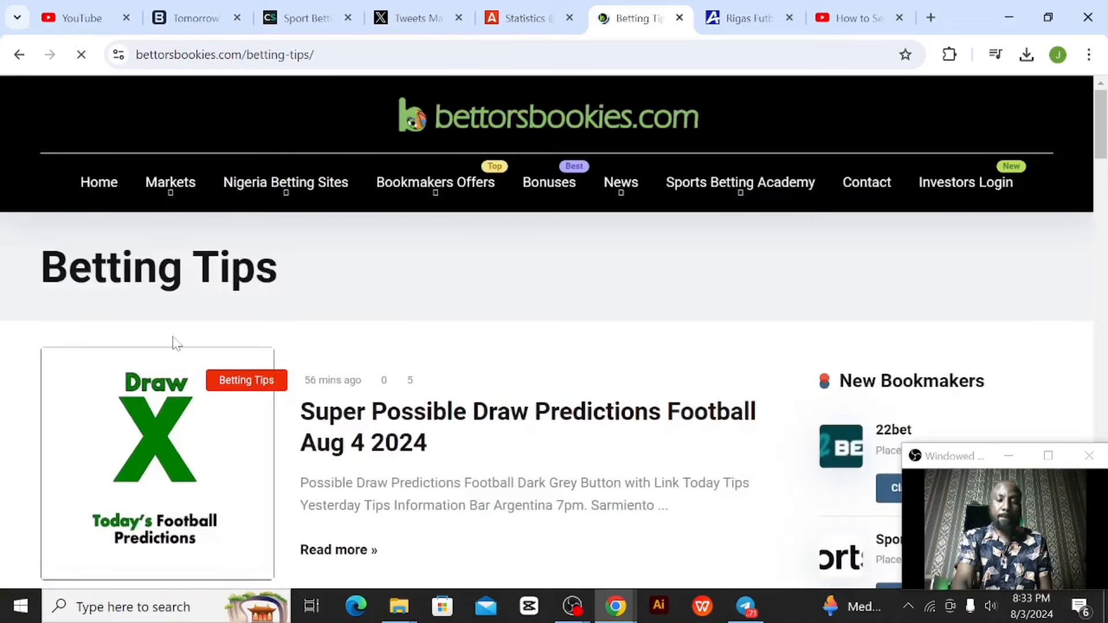
Open the Super Football Predictions article for Sun, Aug 4, 2024
scroll("down", 3)
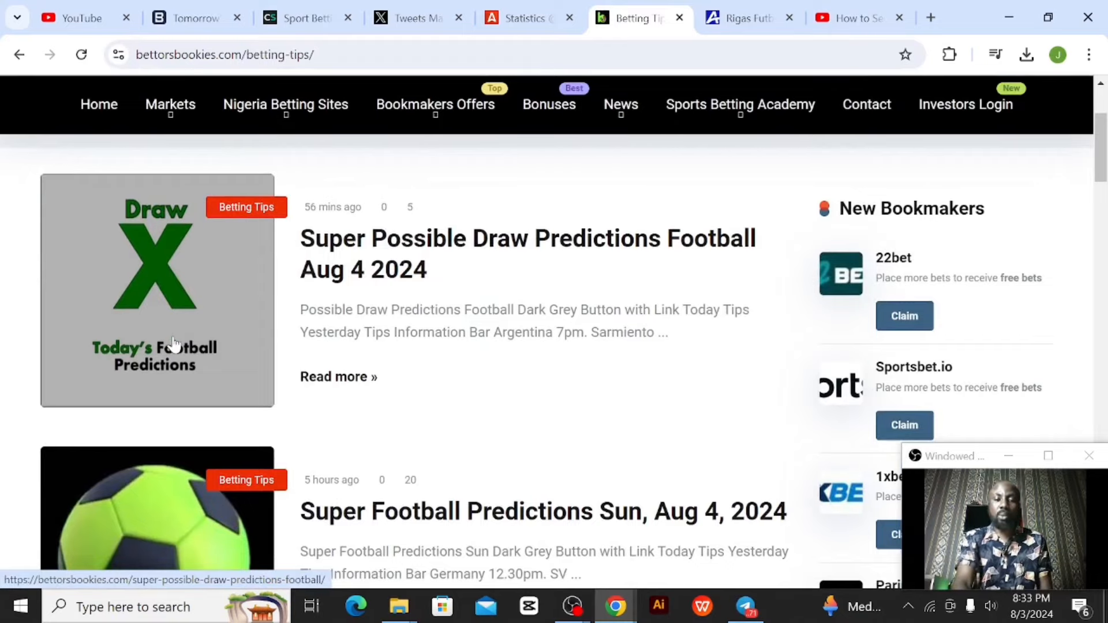
scroll("down", 3)
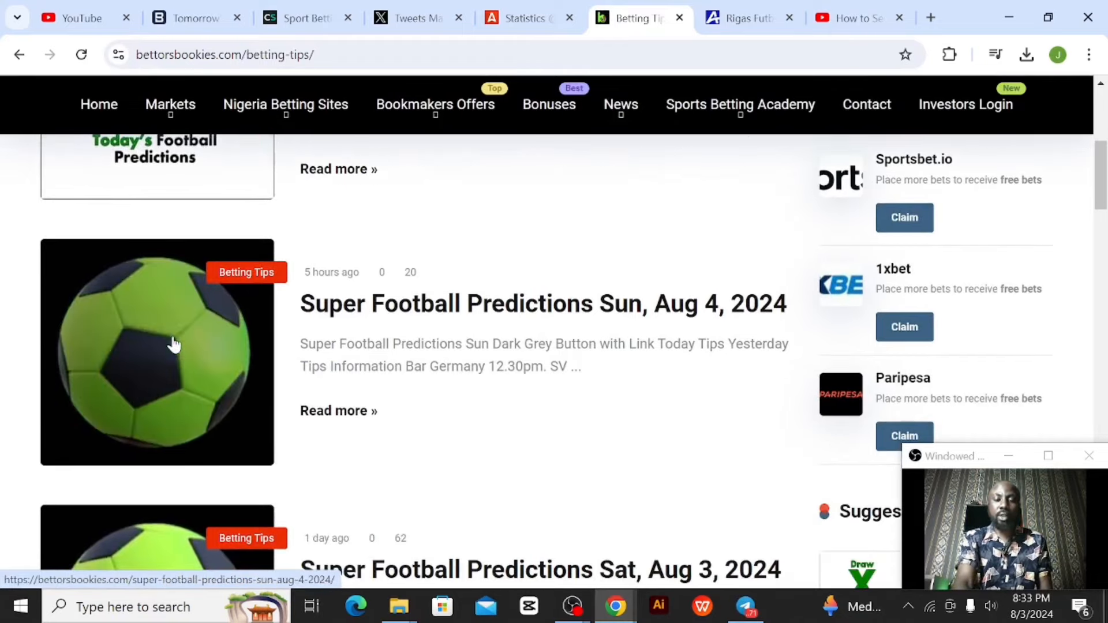
left_click(543, 304)
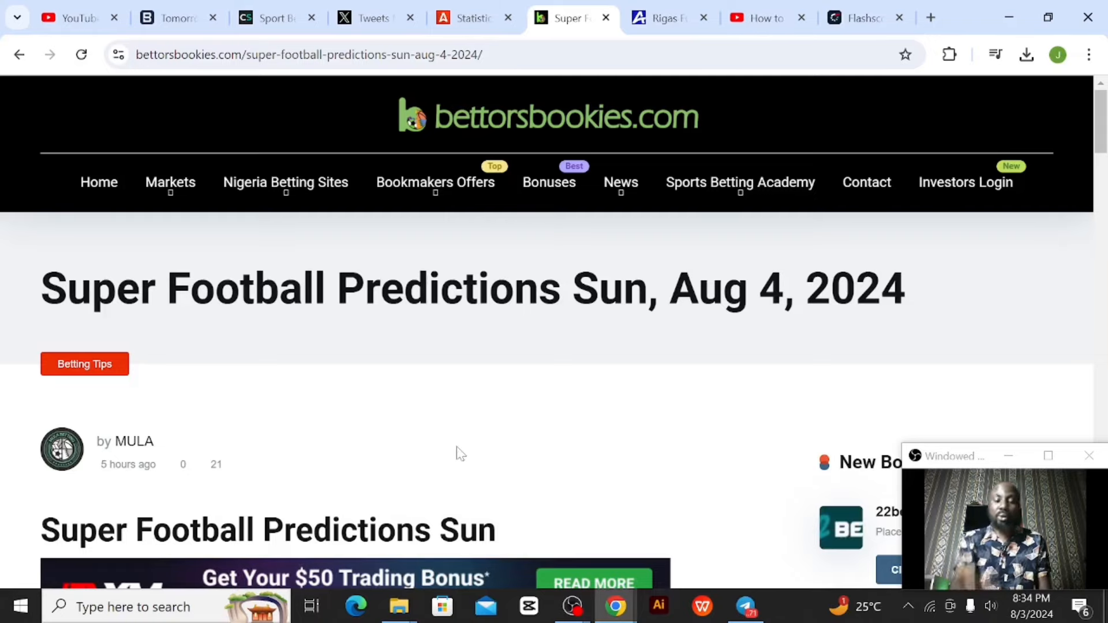
Scroll past the banners to the Today Tips match picks with odds, starting with Darmstadt
scroll("down", 3)
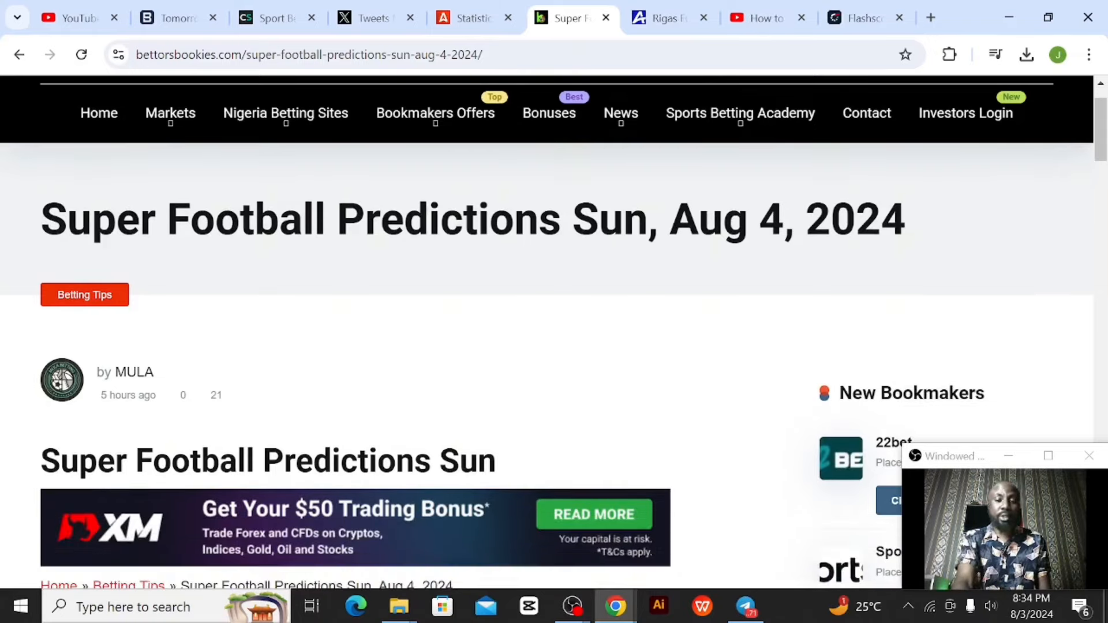
scroll("down", 3)
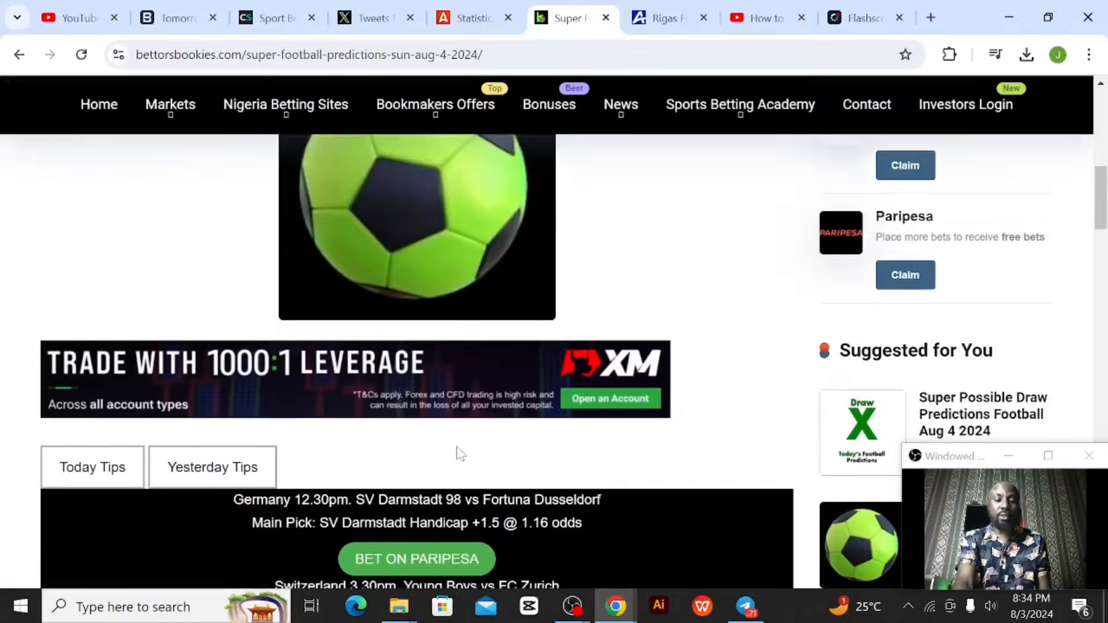
scroll("down", 3)
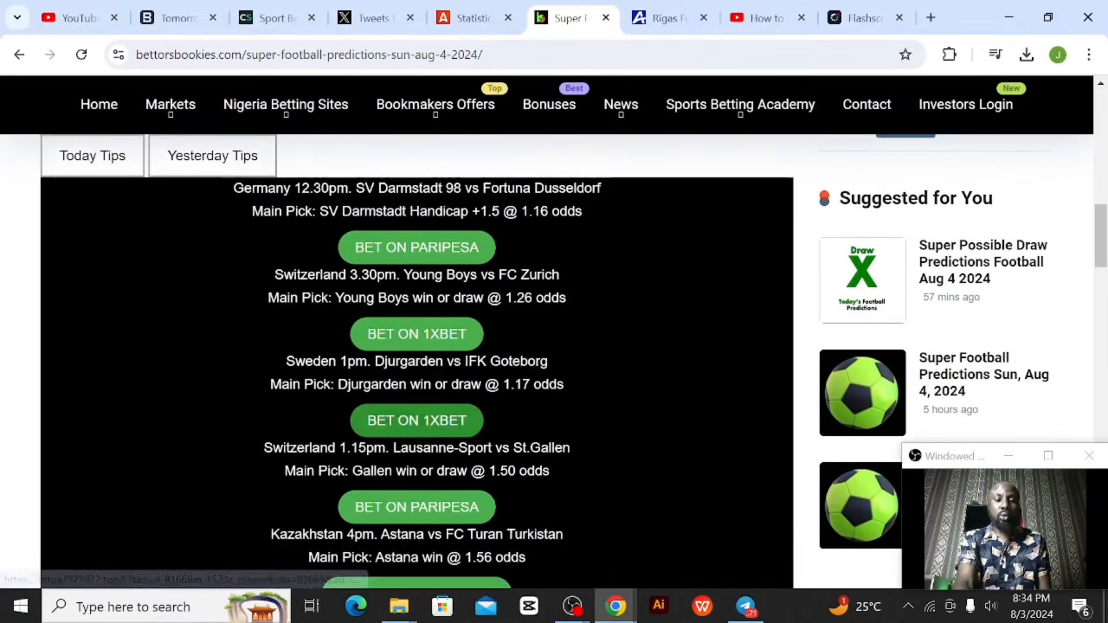
scroll("down", 3)
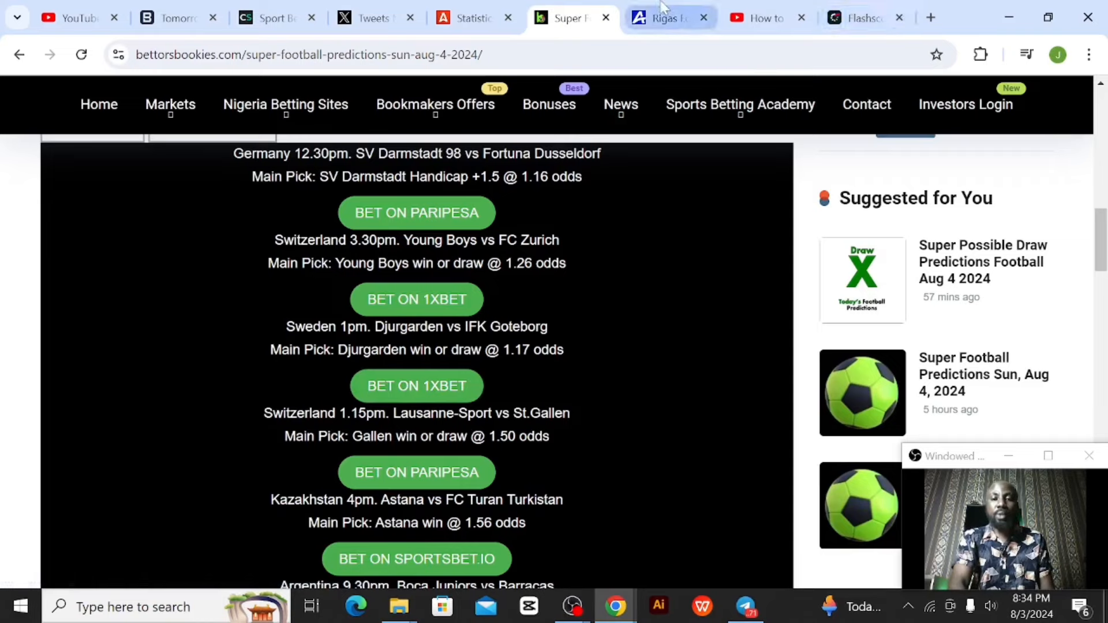
Show the Paripesa bet slip holding the Lanus–Tigre, AC Oulu–Ilves and St Patrick's–Sligo picks
left_click(667, 17)
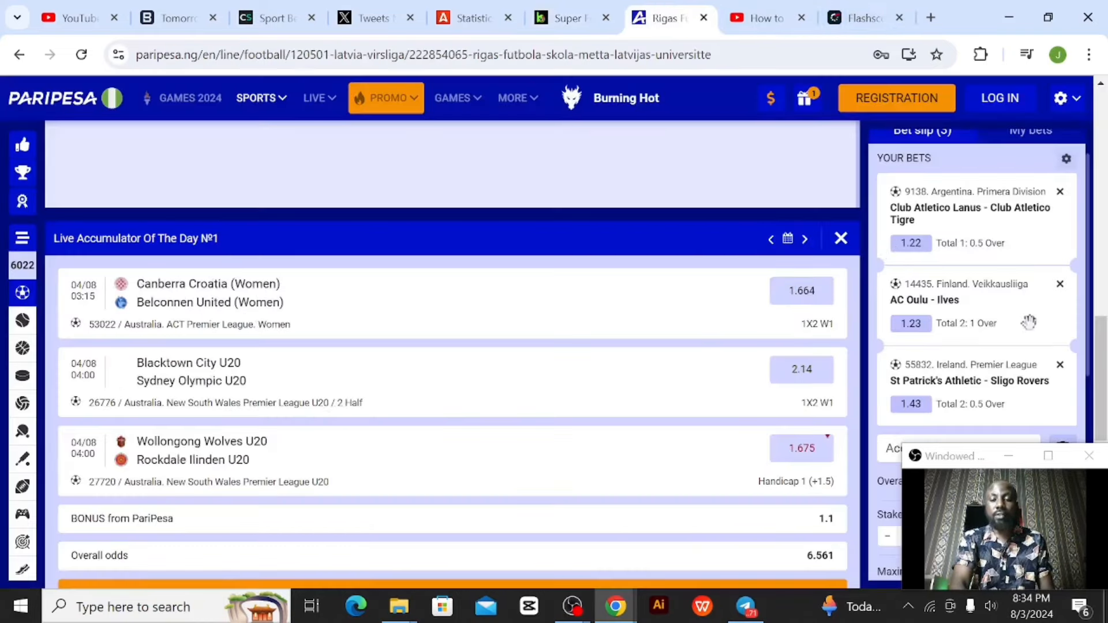
mouse_move(965, 244)
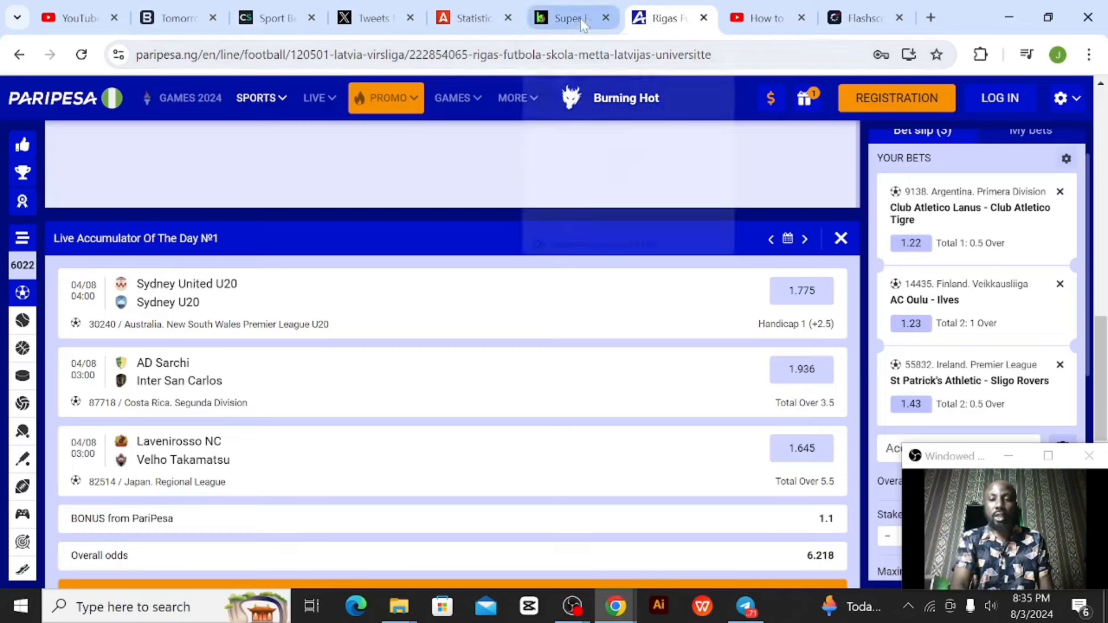
Return to the predictions article and reach the Lanus vs Tigre pick for its Flashscore summary
left_click(565, 18)
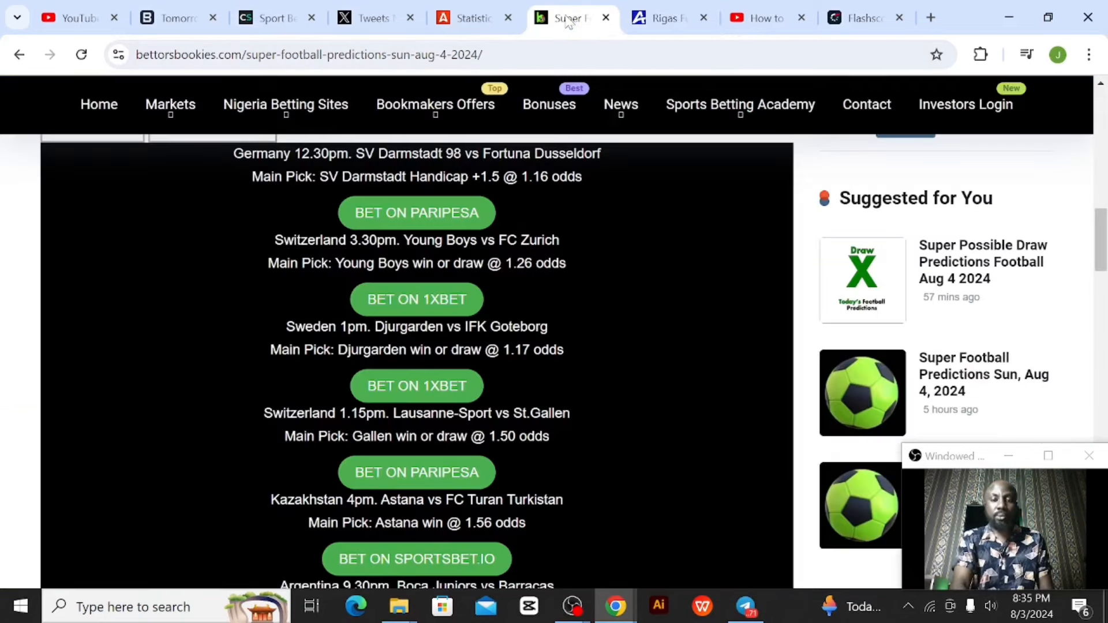
scroll("down", 3)
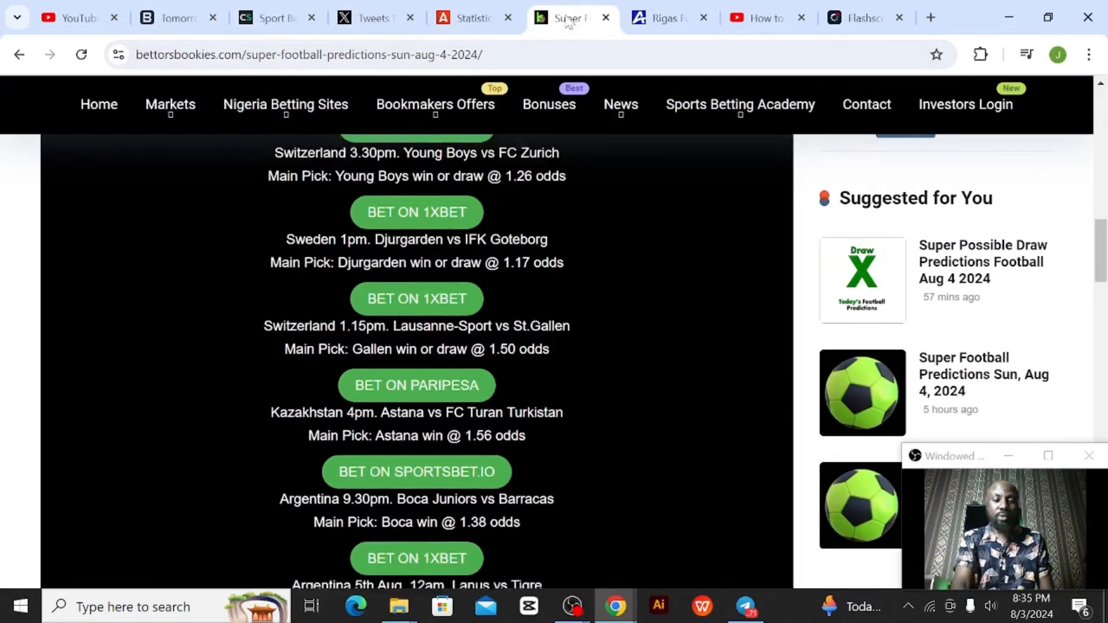
scroll("down", 3)
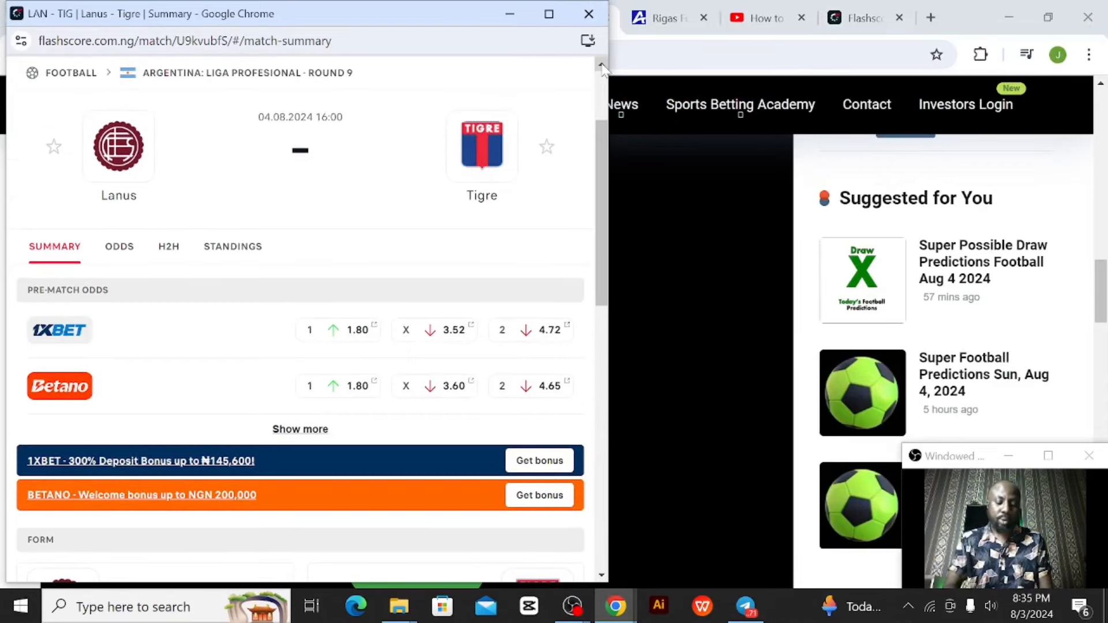
mouse_move(247, 243)
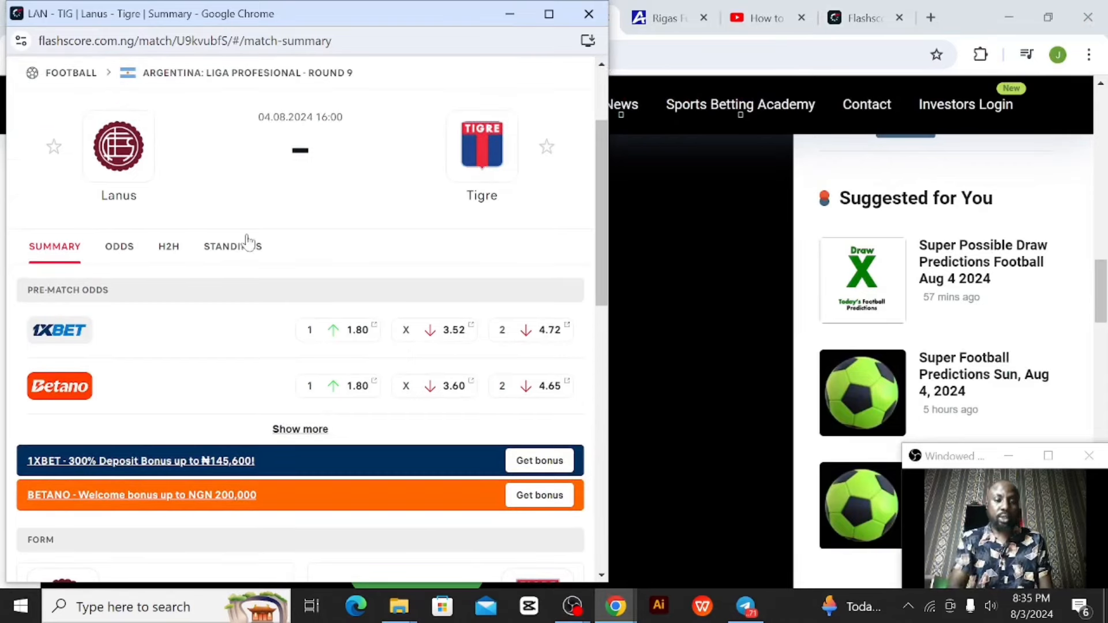
Show the Argentine league standings with Lanus 13th and Tigre 21st
left_click(232, 245)
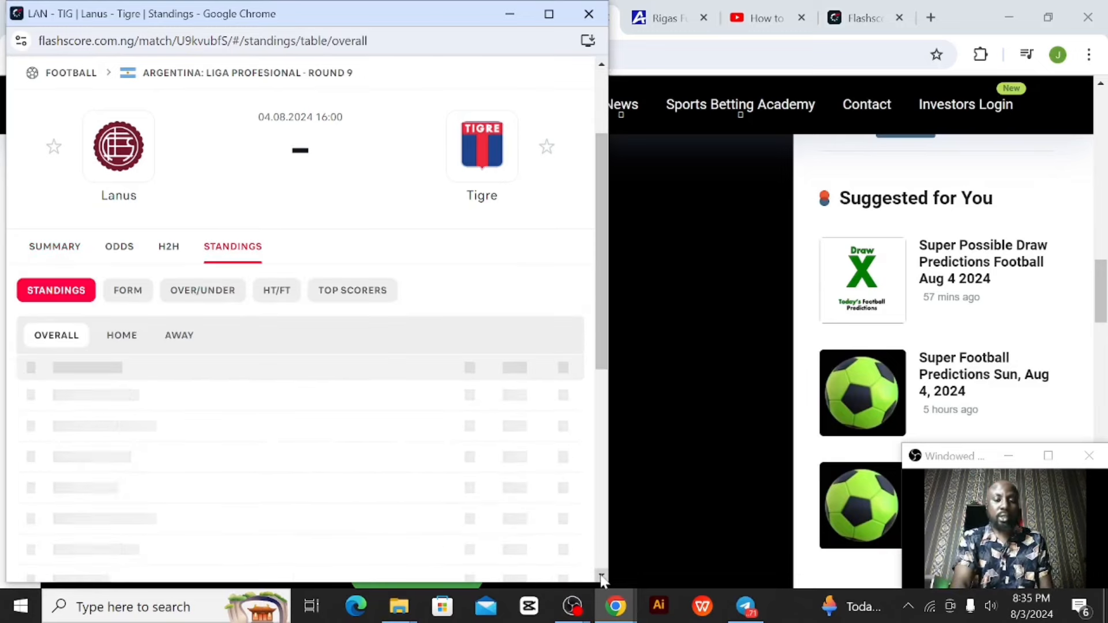
scroll("down", 3)
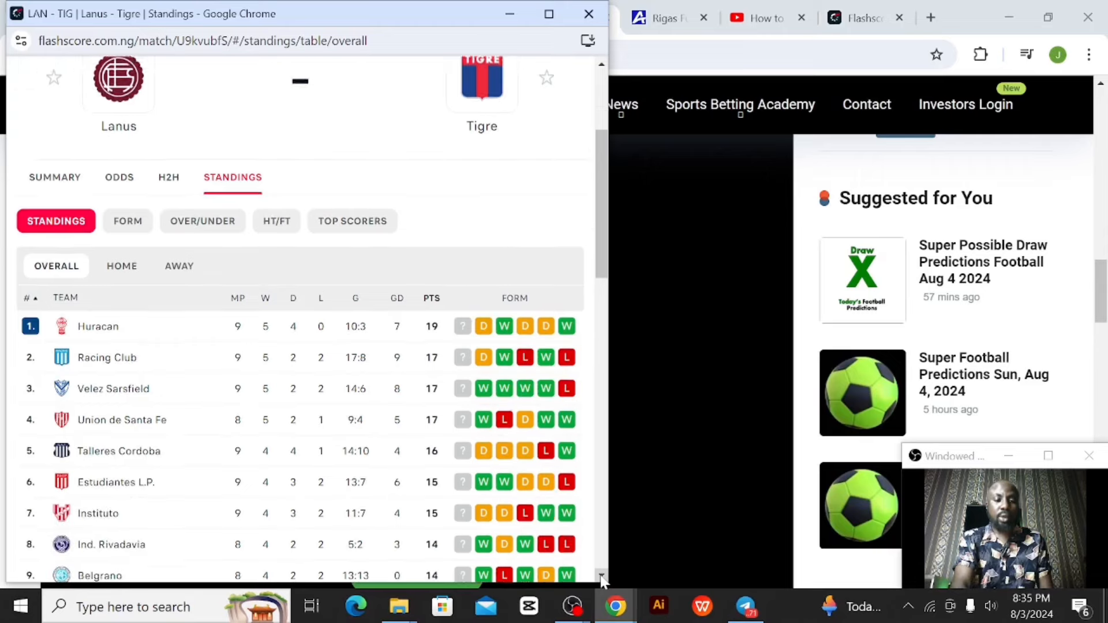
scroll("down", 3)
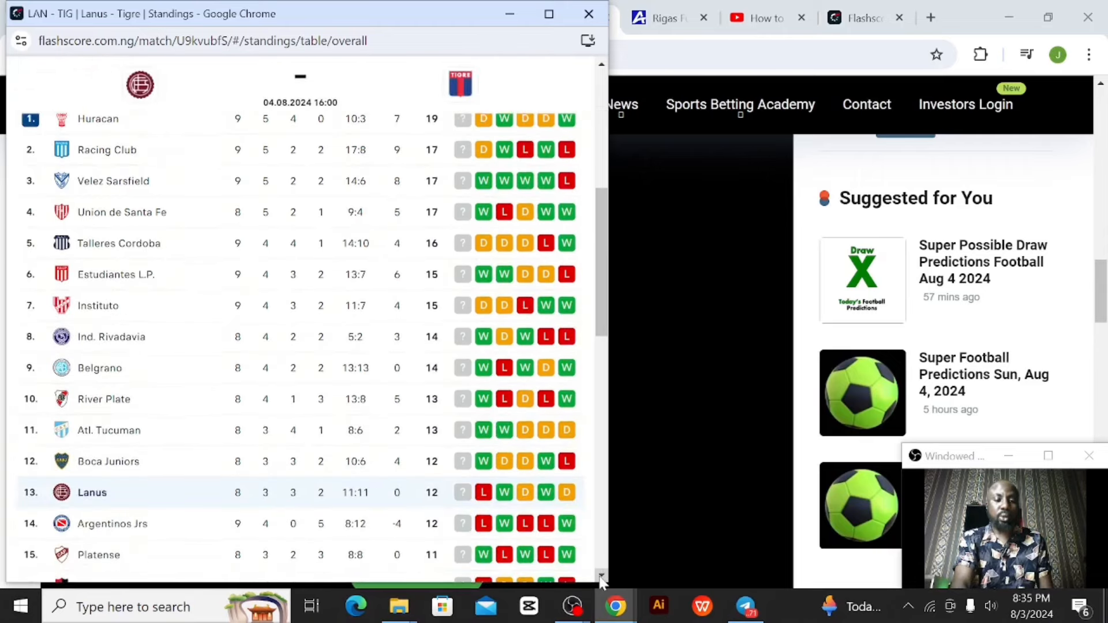
scroll("down", 3)
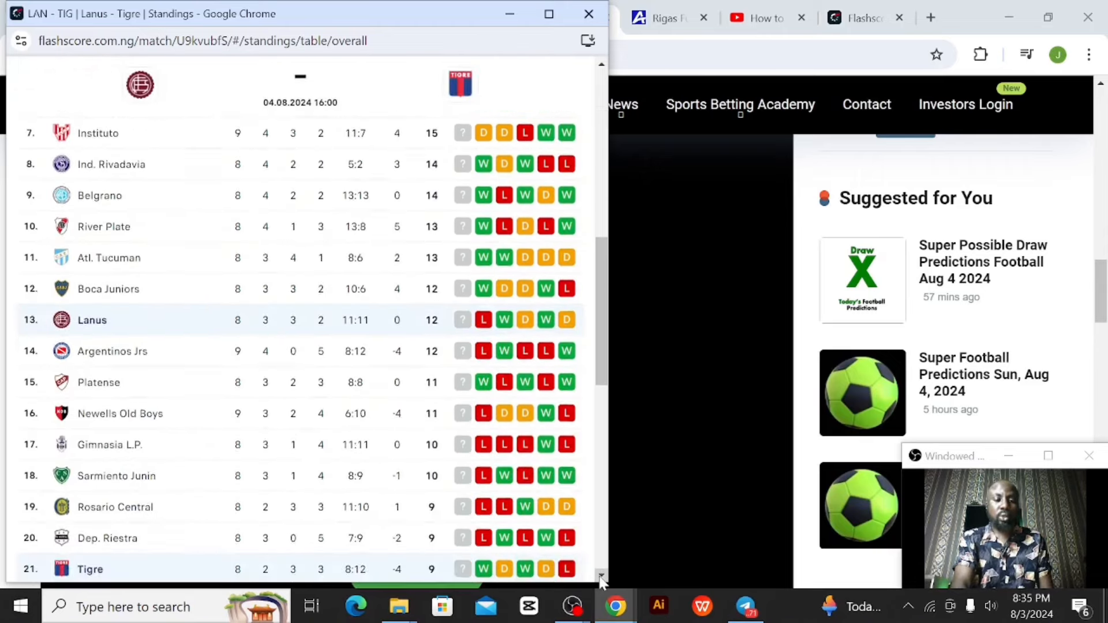
scroll("down", 3)
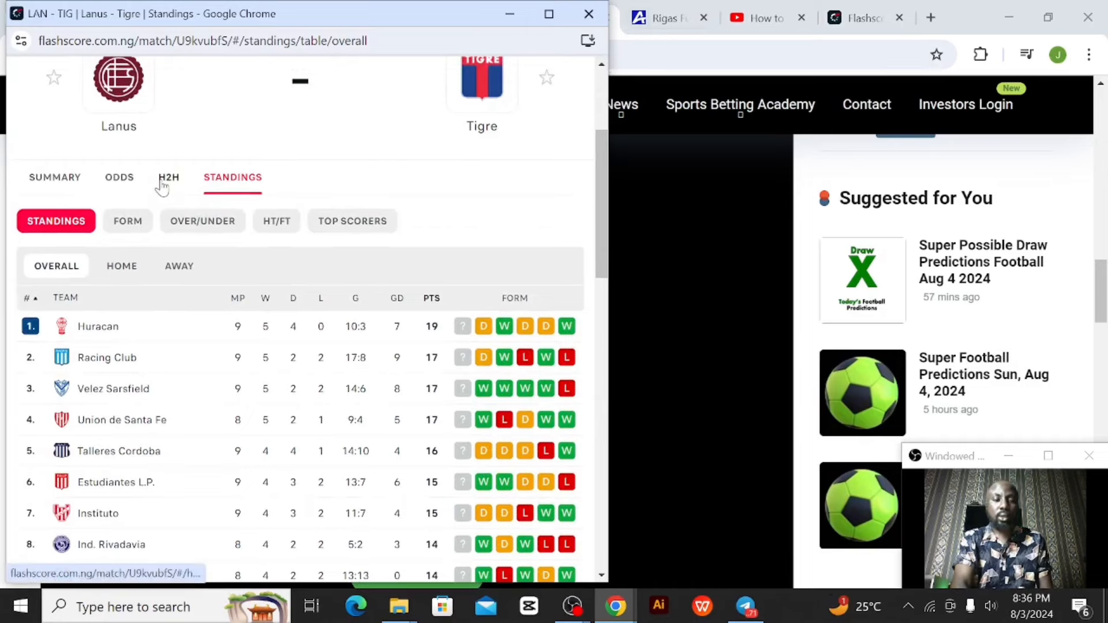
Review the Lanus vs Tigre head-to-head, overall form, then Lanus's recent home results
left_click(169, 178)
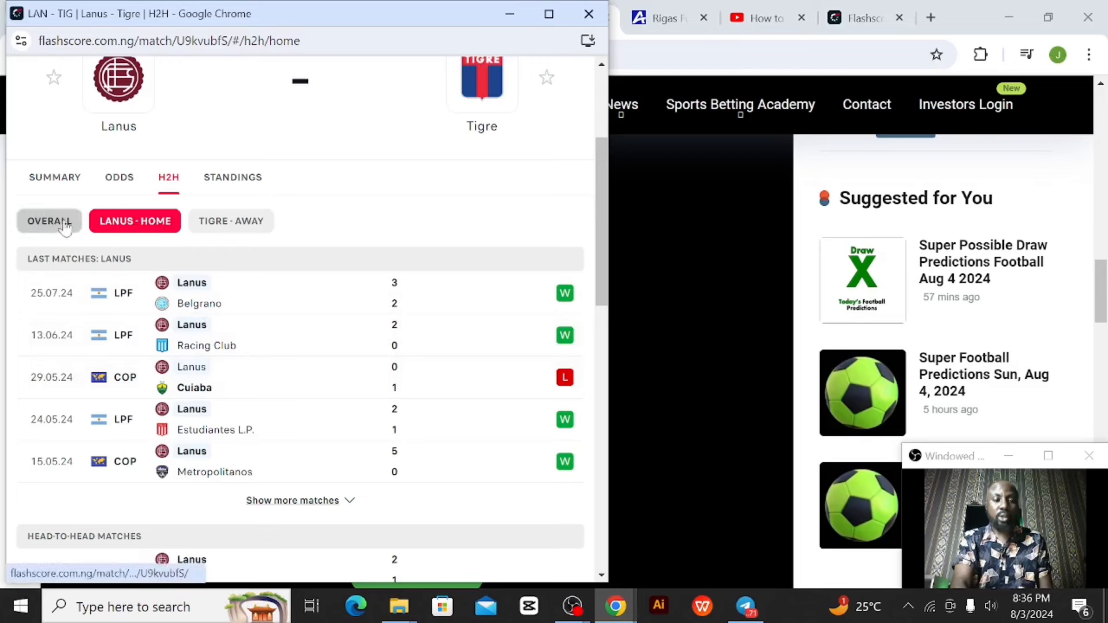
left_click(48, 220)
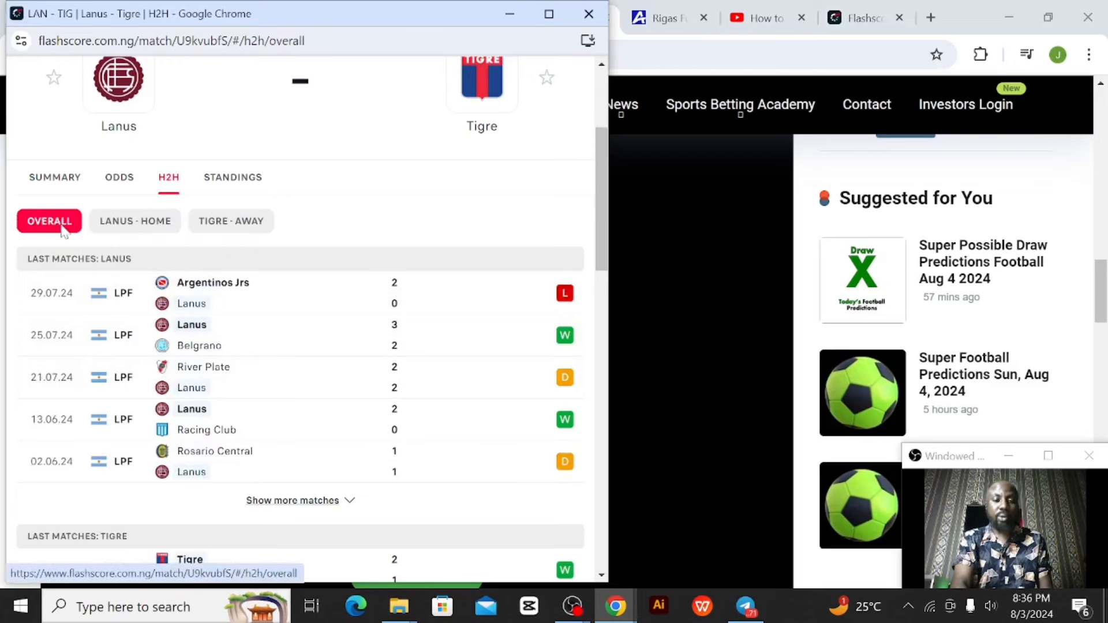
left_click(135, 220)
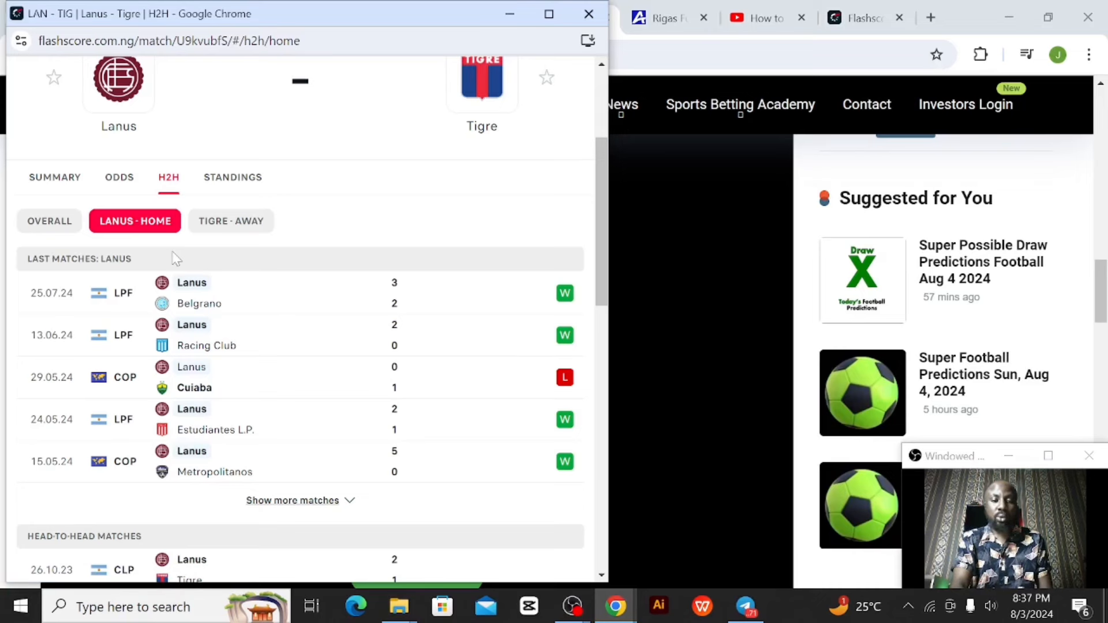
mouse_move(240, 239)
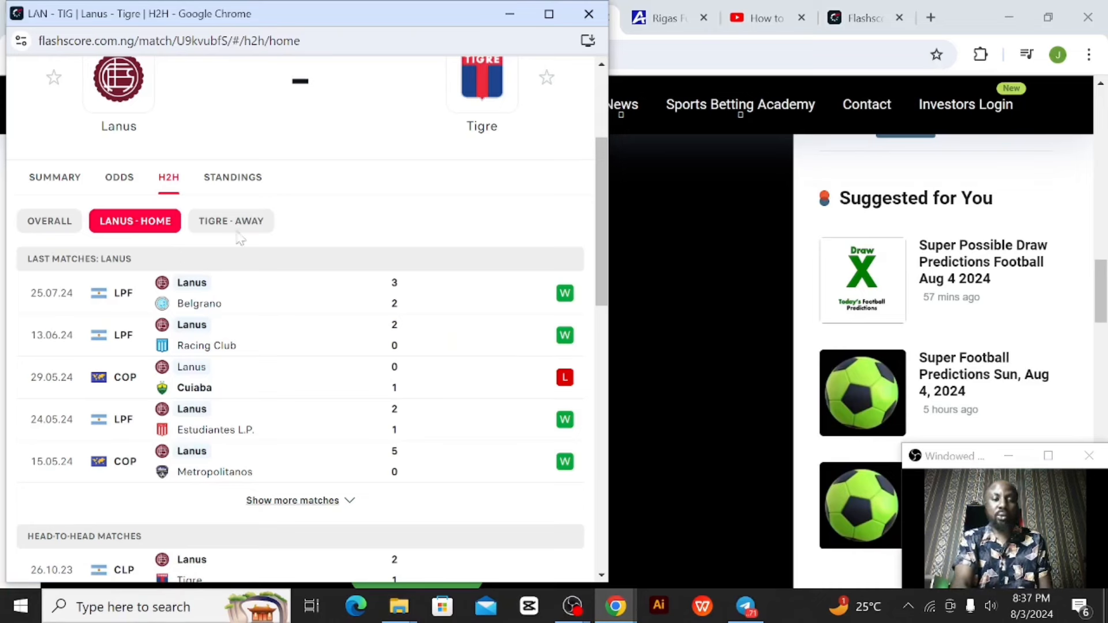
mouse_move(458, 117)
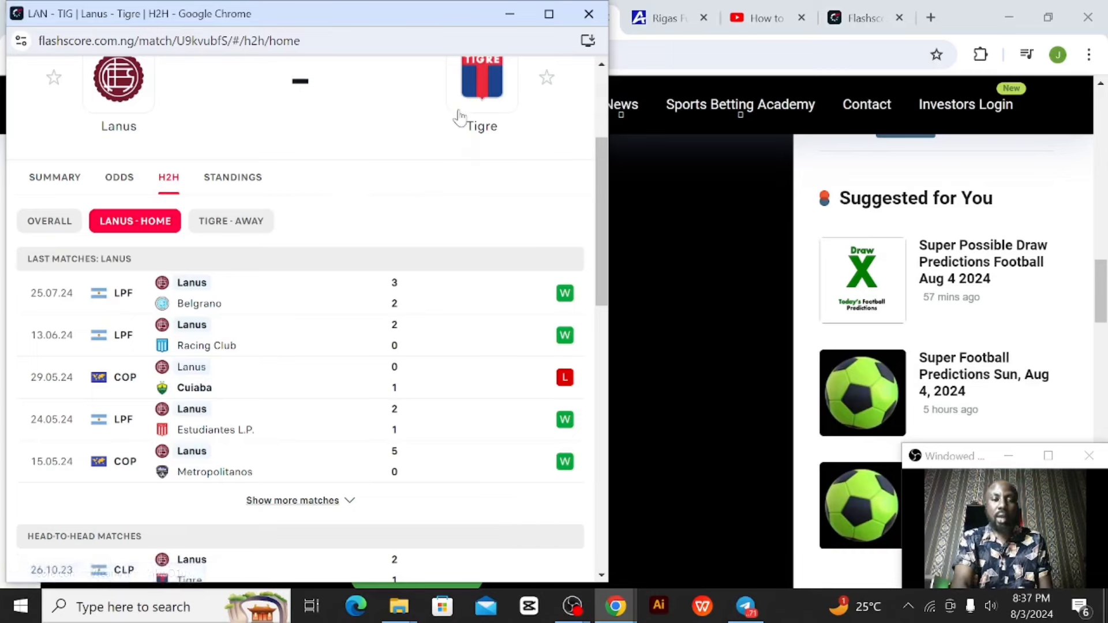
Leave Flashscore and return to the Paripesa slip with Lanus–Tigre Total Over 0.5 at 1.22
left_click(566, 17)
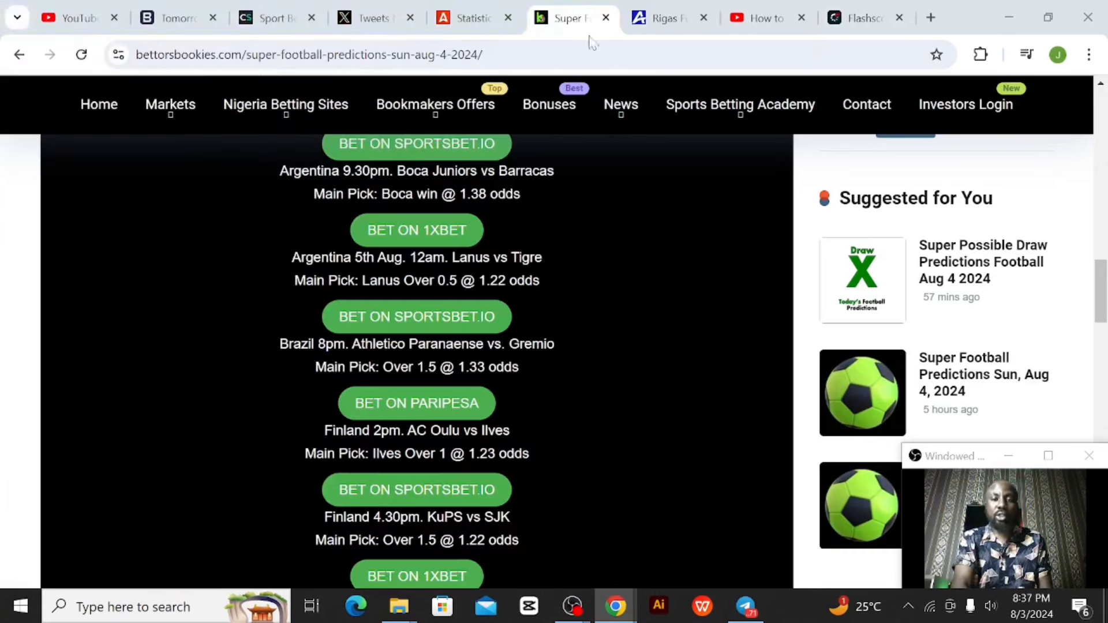
left_click(665, 17)
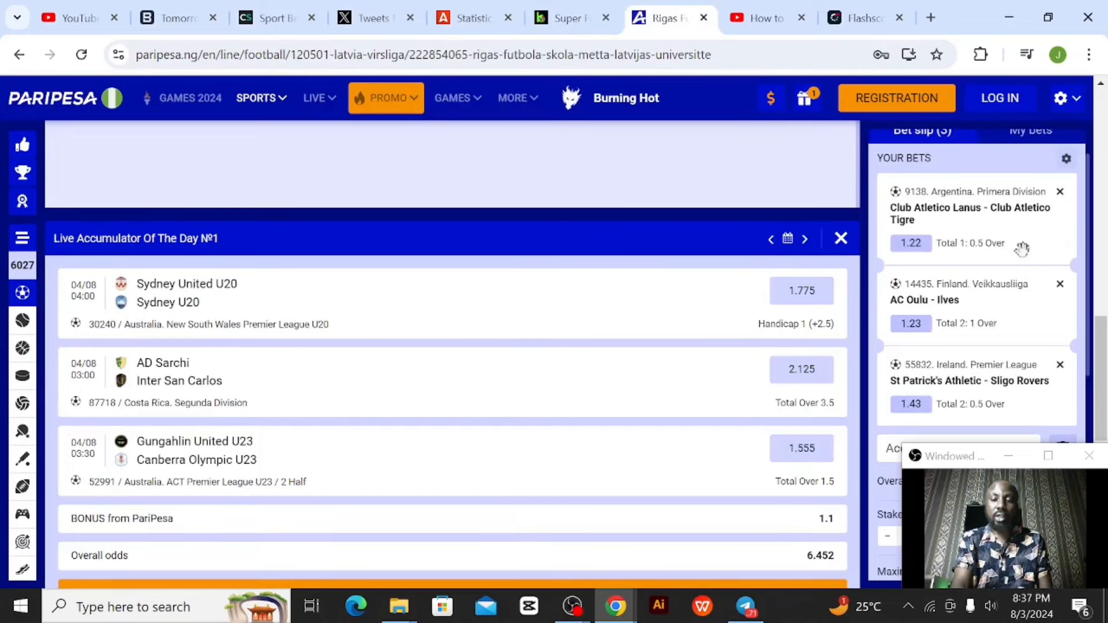
mouse_move(902, 298)
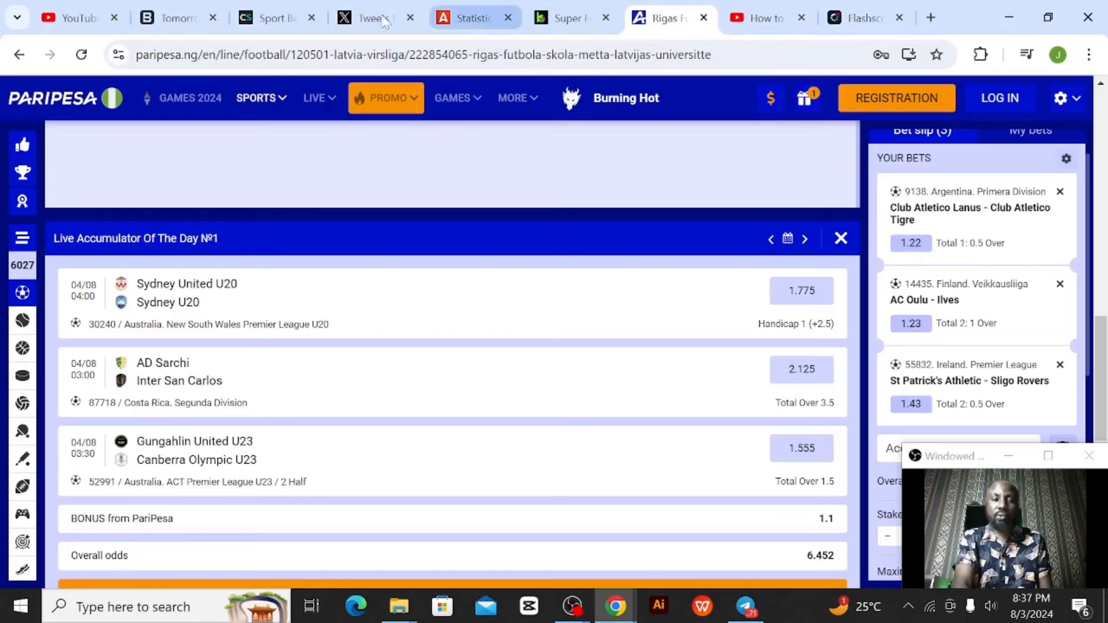
mouse_move(566, 18)
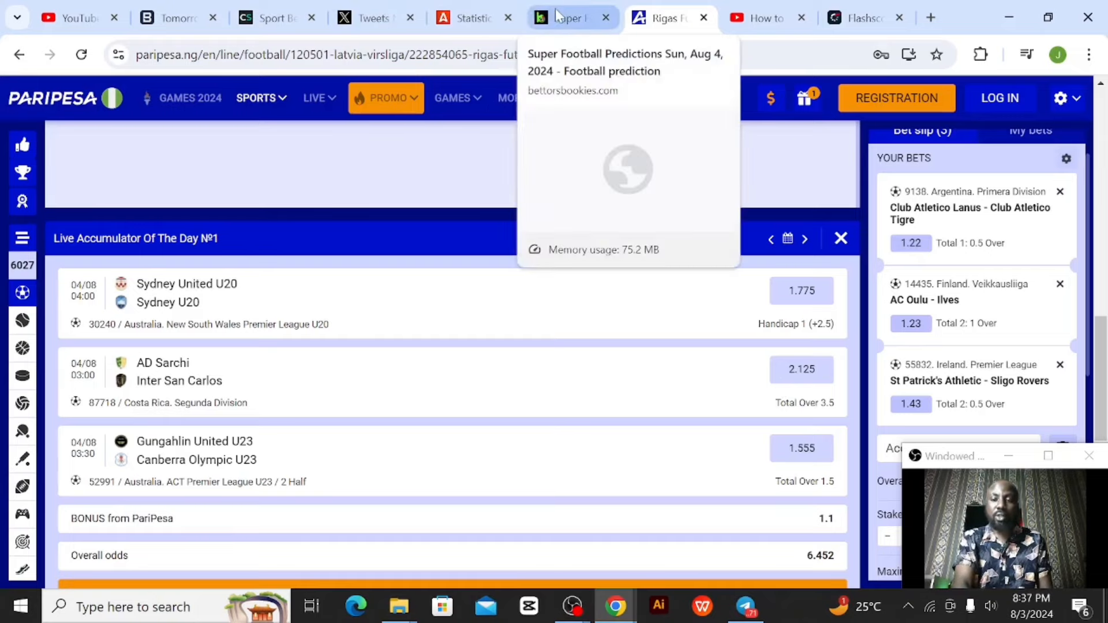
Return to the Aug 4 predictions and reach the Finland AC Oulu vs Ilves pick
left_click(568, 17)
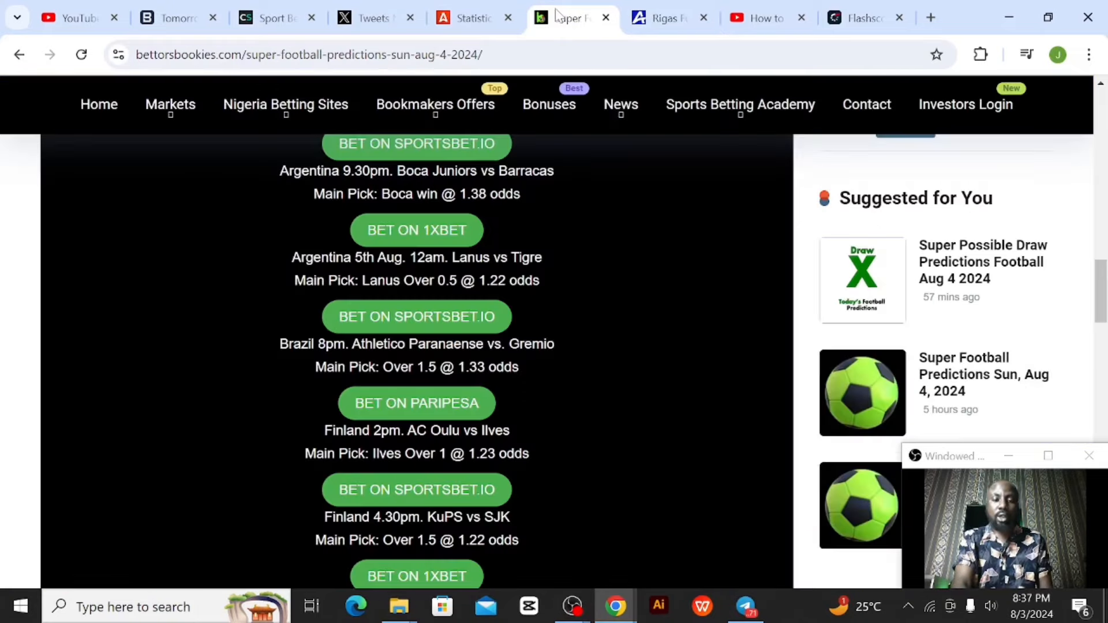
scroll("down", 3)
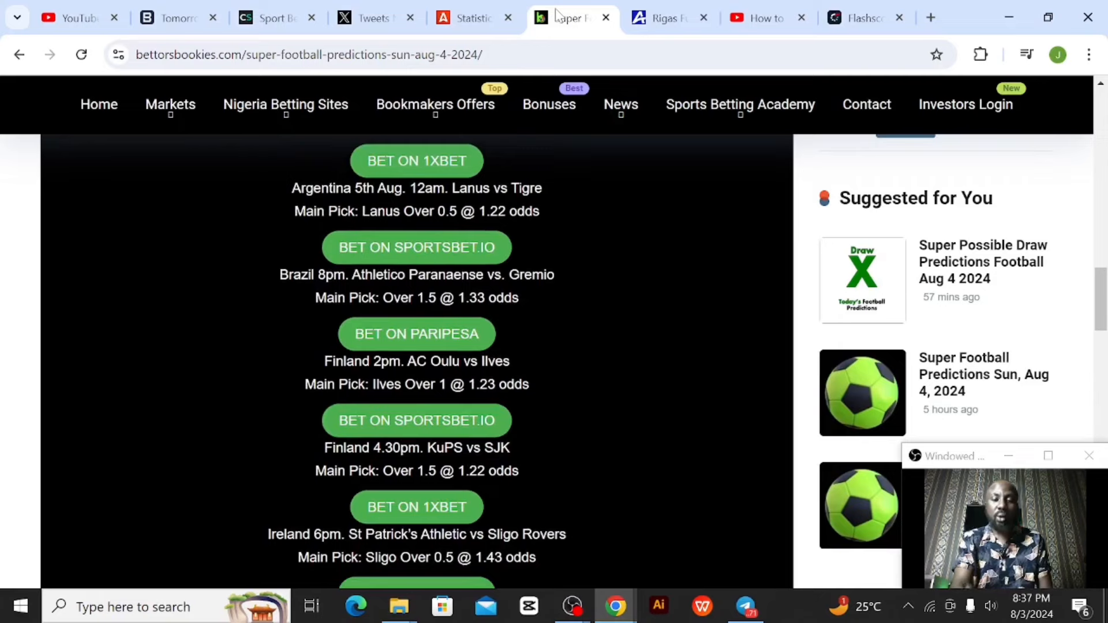
mouse_move(610, 587)
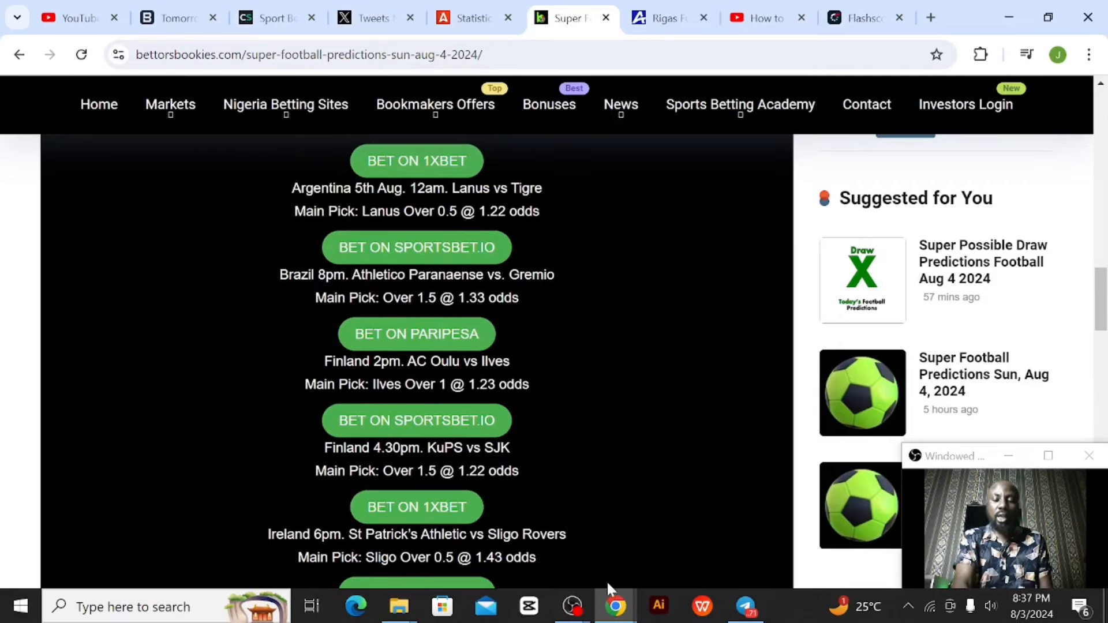
mouse_move(613, 606)
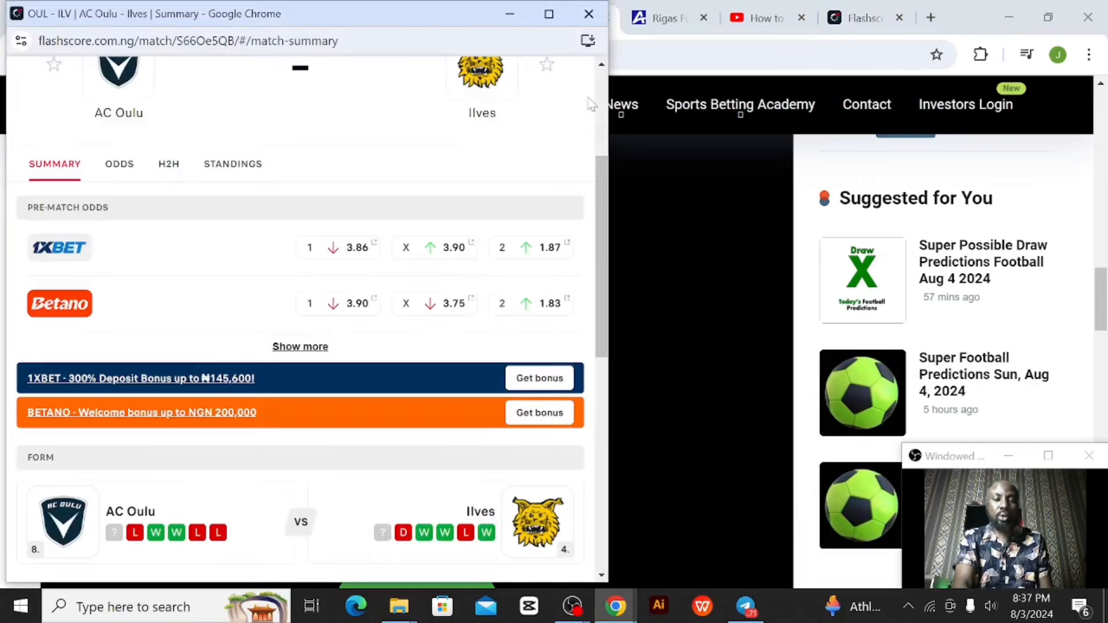
Show the Veikkausliiga standings with Ilves 4th and AC Oulu 8th
scroll("up", 3)
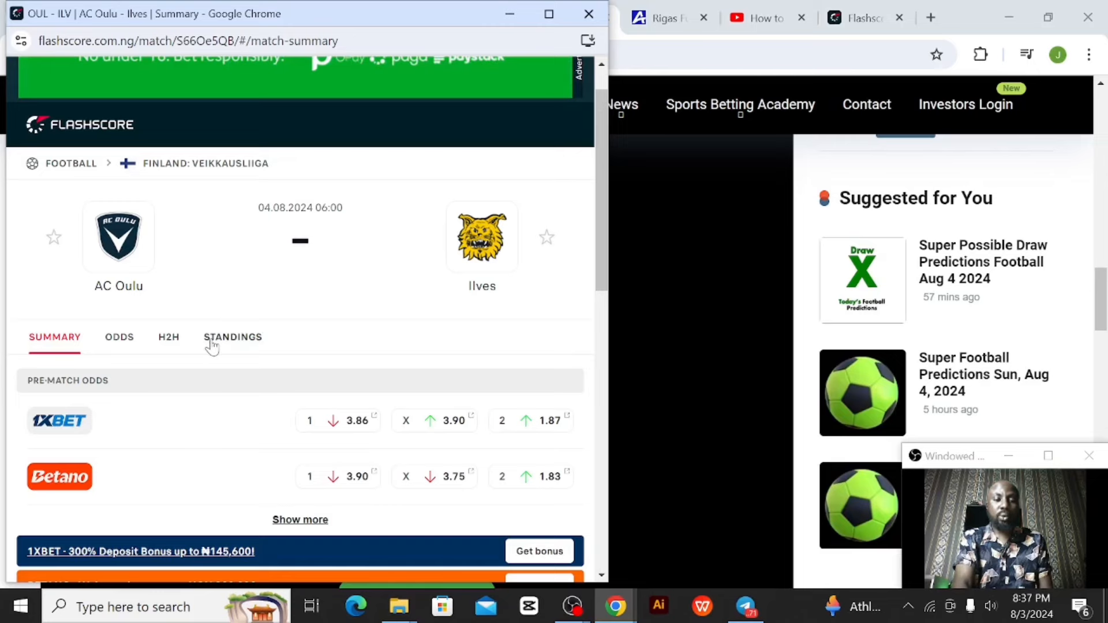
left_click(232, 337)
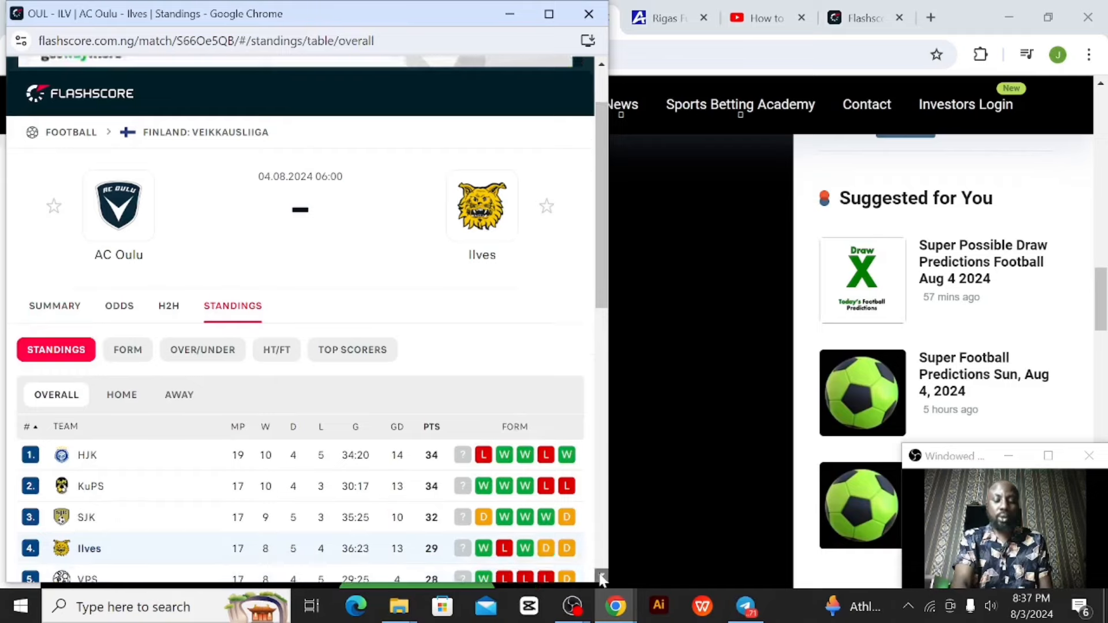
scroll("down", 3)
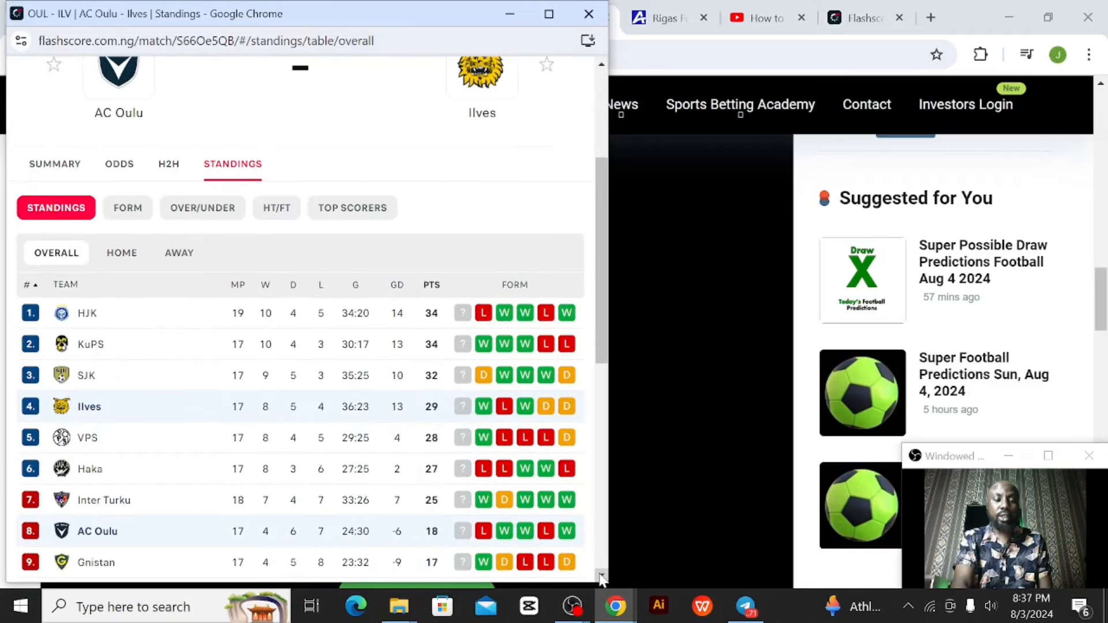
scroll("down", 3)
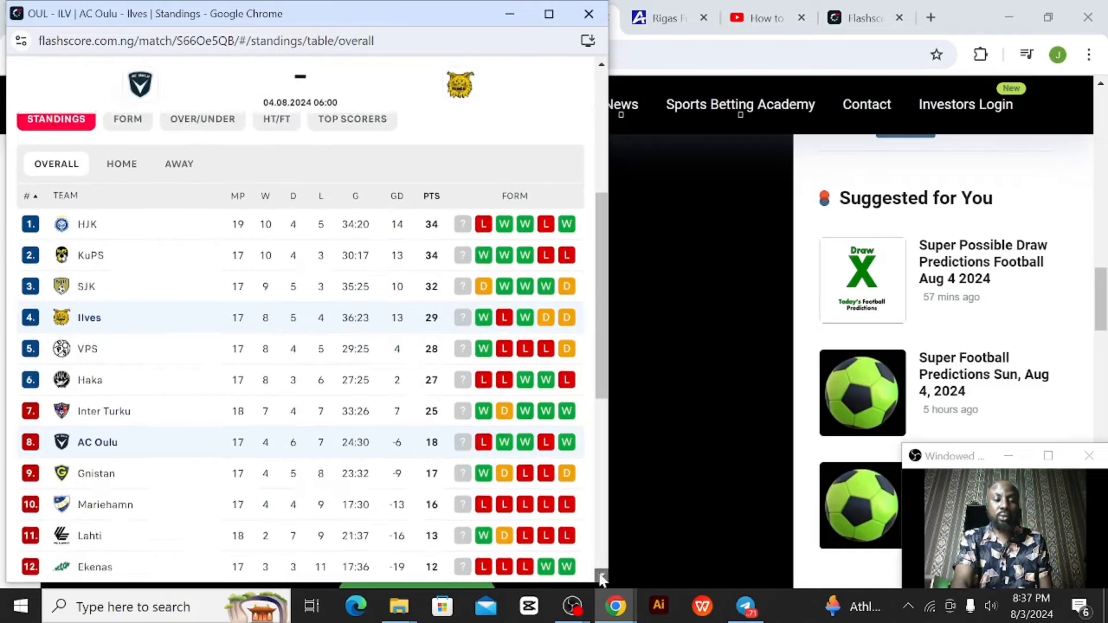
scroll("down", 3)
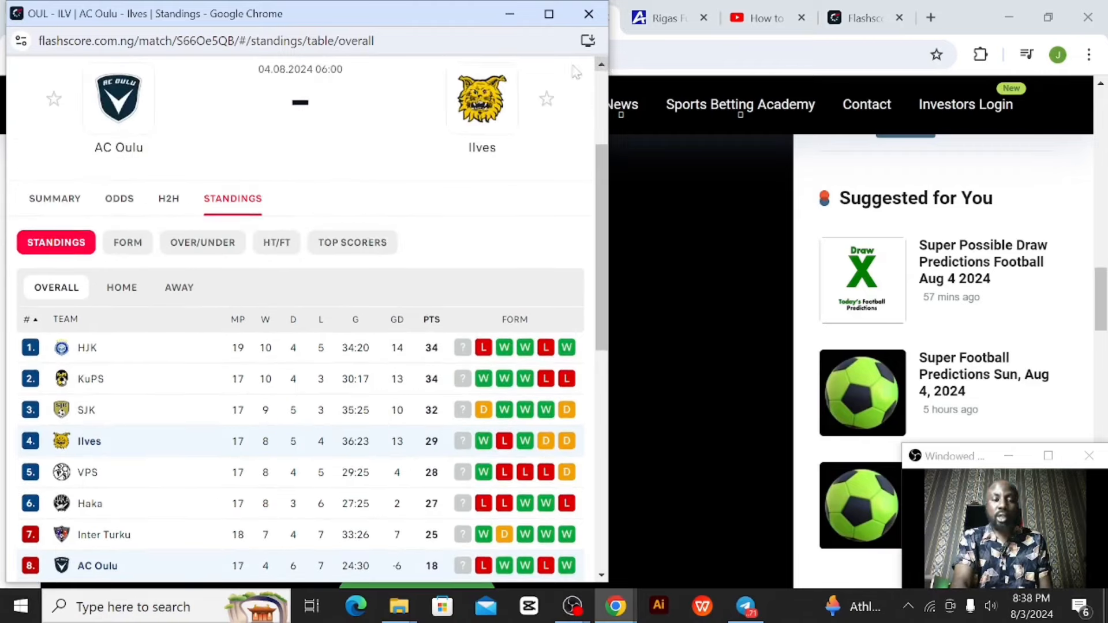
Review Ilves' recent away results, then return to the predictions showing Ilves Over 1 at 1.23
left_click(169, 199)
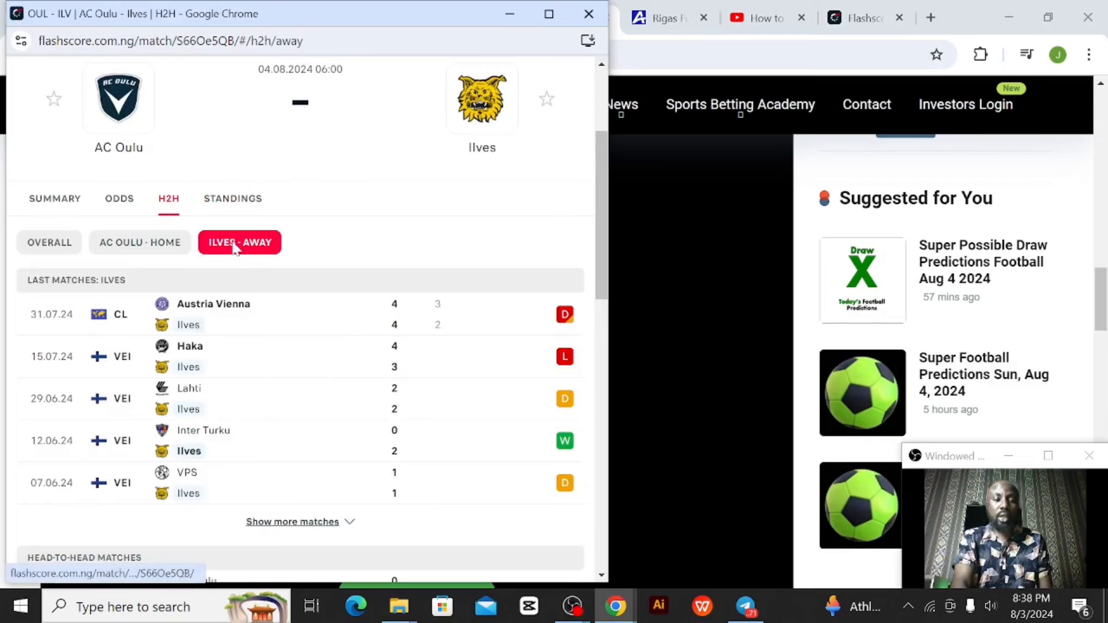
mouse_move(215, 355)
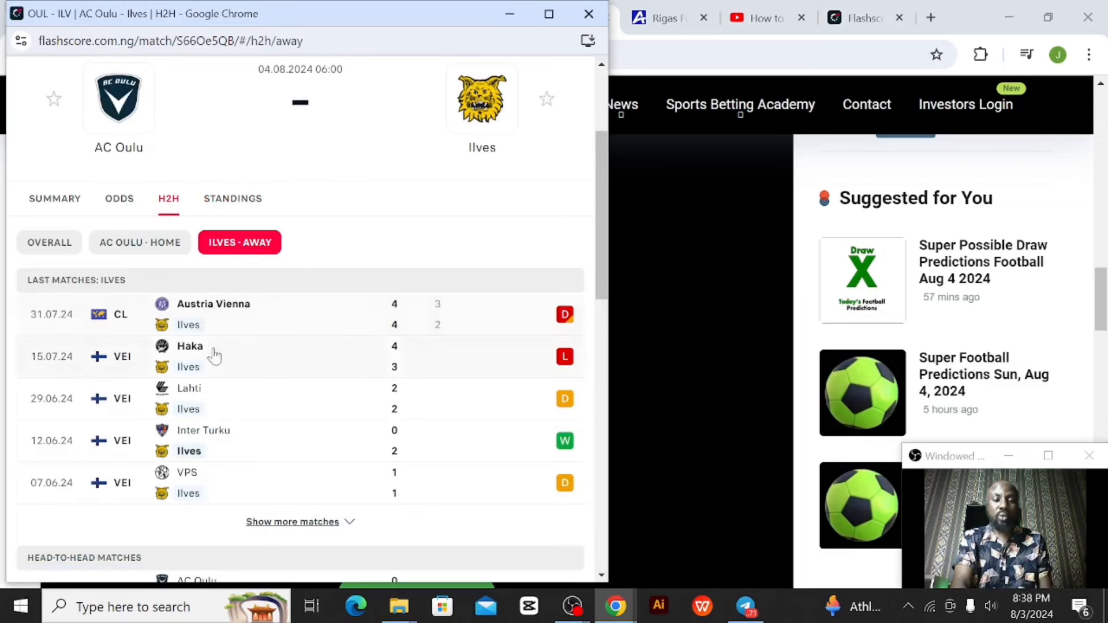
mouse_move(370, 356)
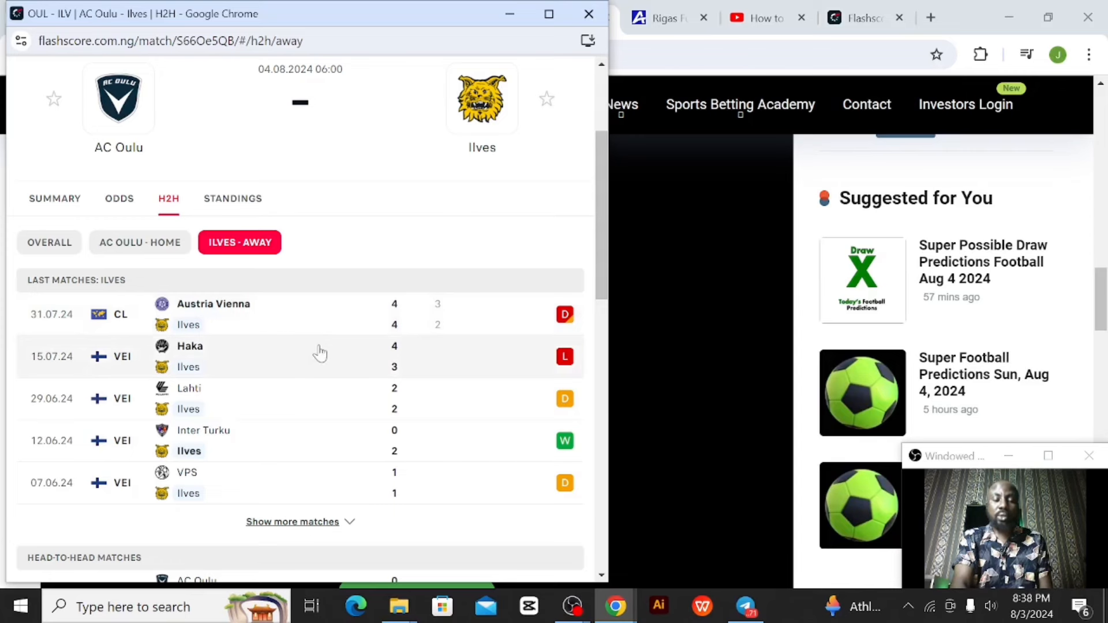
mouse_move(320, 343)
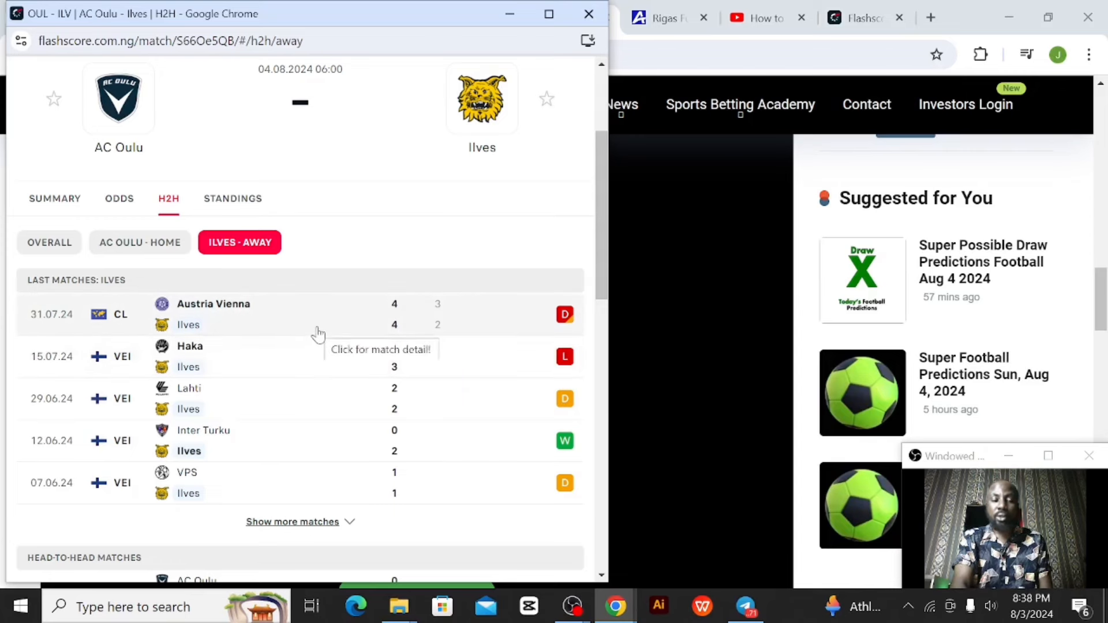
mouse_move(372, 335)
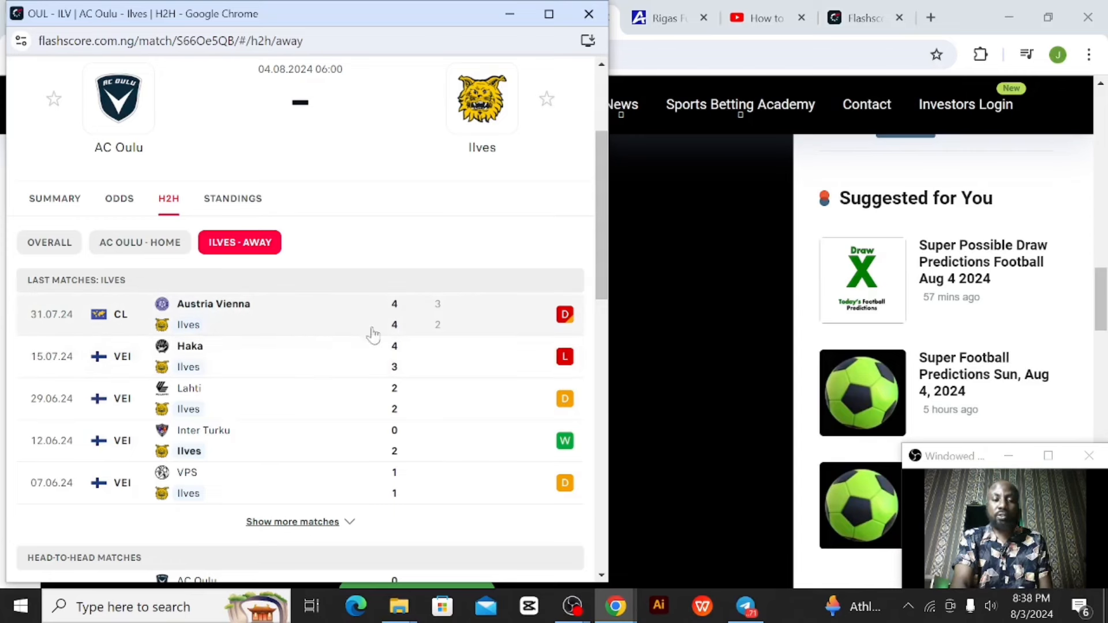
mouse_move(423, 346)
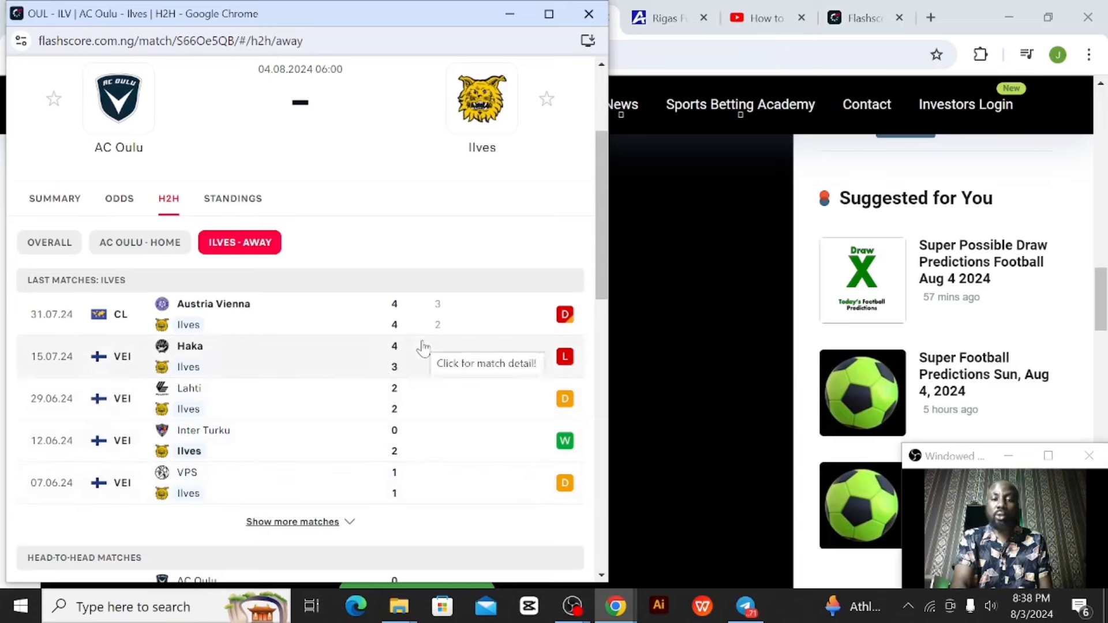
left_click(572, 18)
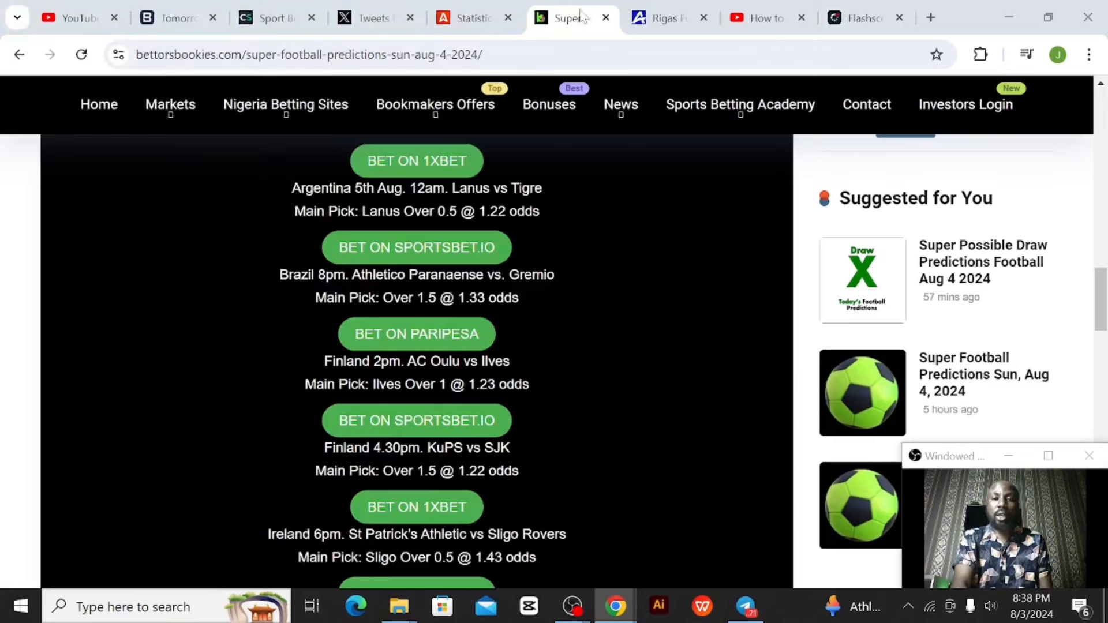
Read the Ireland Sligo Over 0.5 pick and bring up the Flashscore St Patrick's vs Sligo Rovers summary
left_click(664, 18)
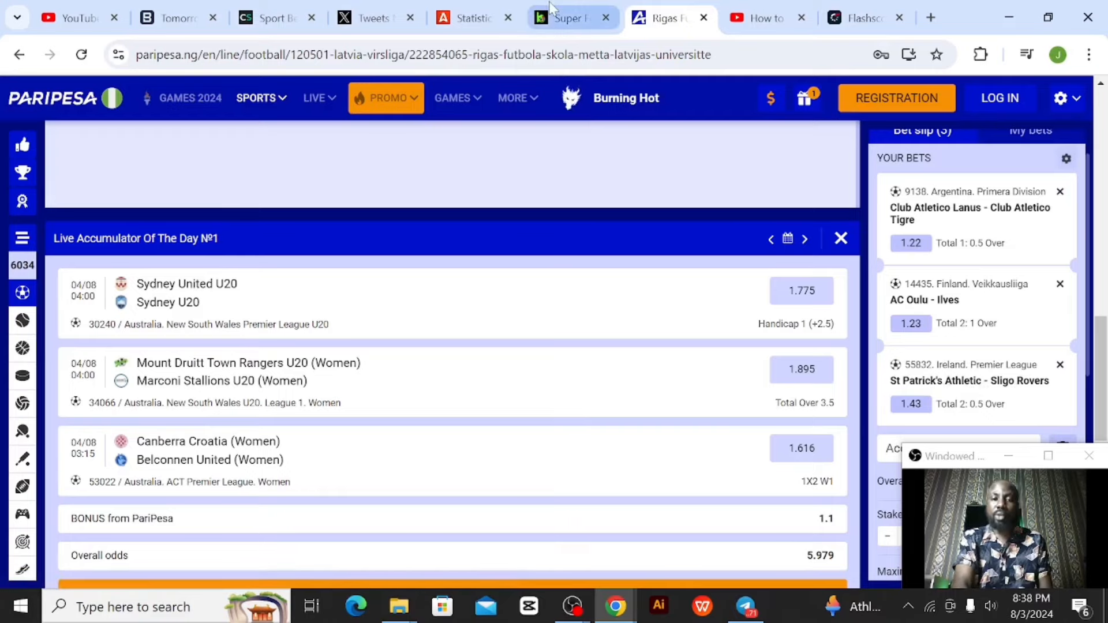
left_click(571, 17)
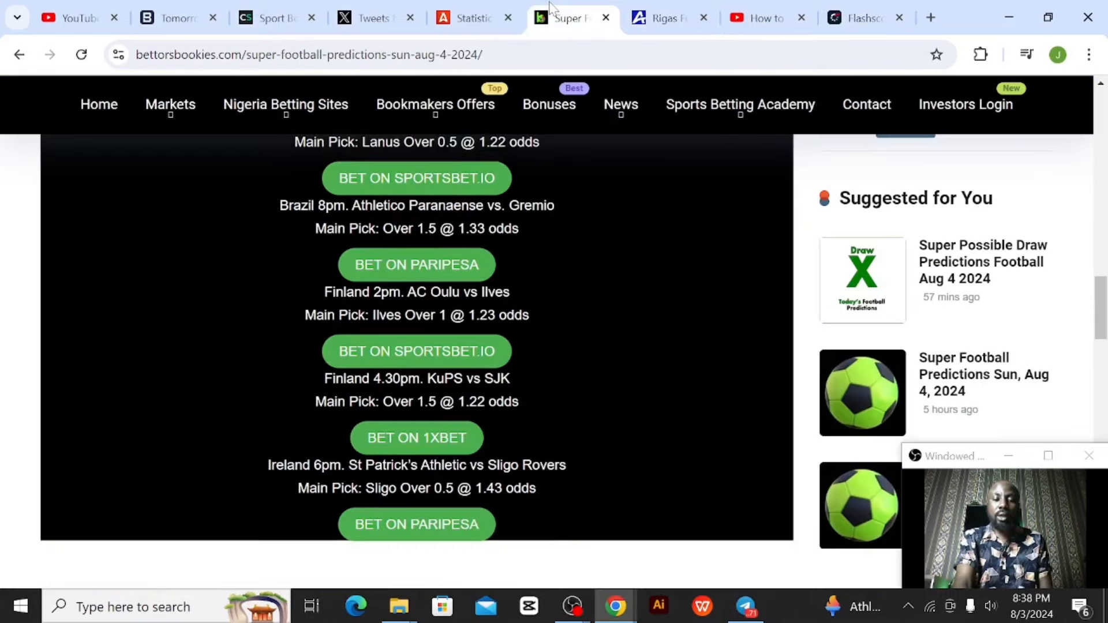
left_click(664, 17)
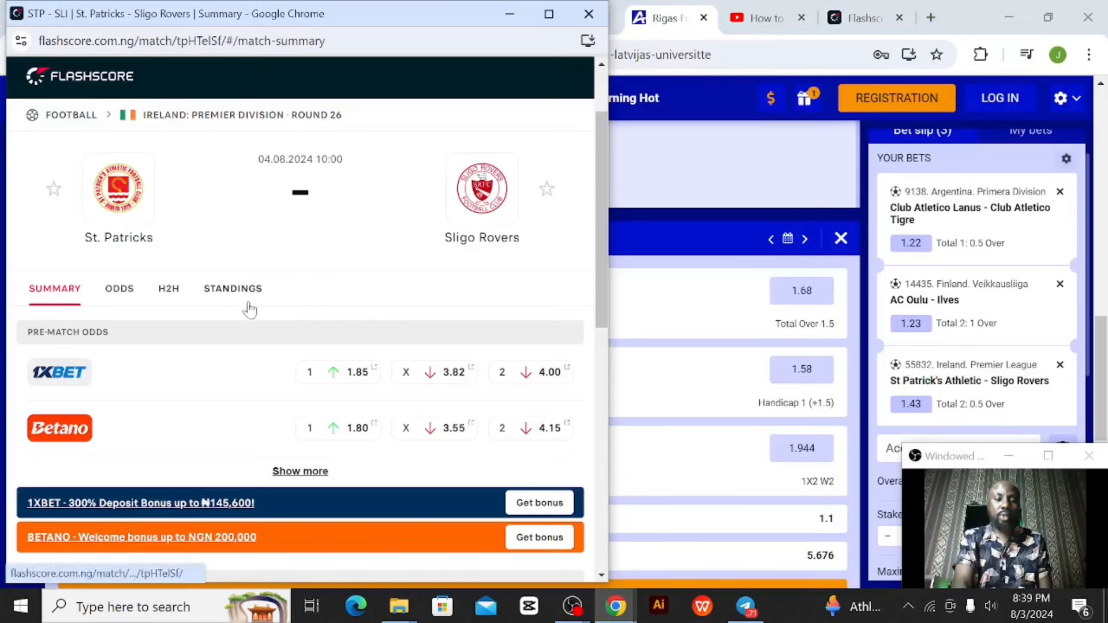
Show the Irish Premier Division Overall table, with Sligo Rovers 6th and St Patrick's 8th
left_click(232, 288)
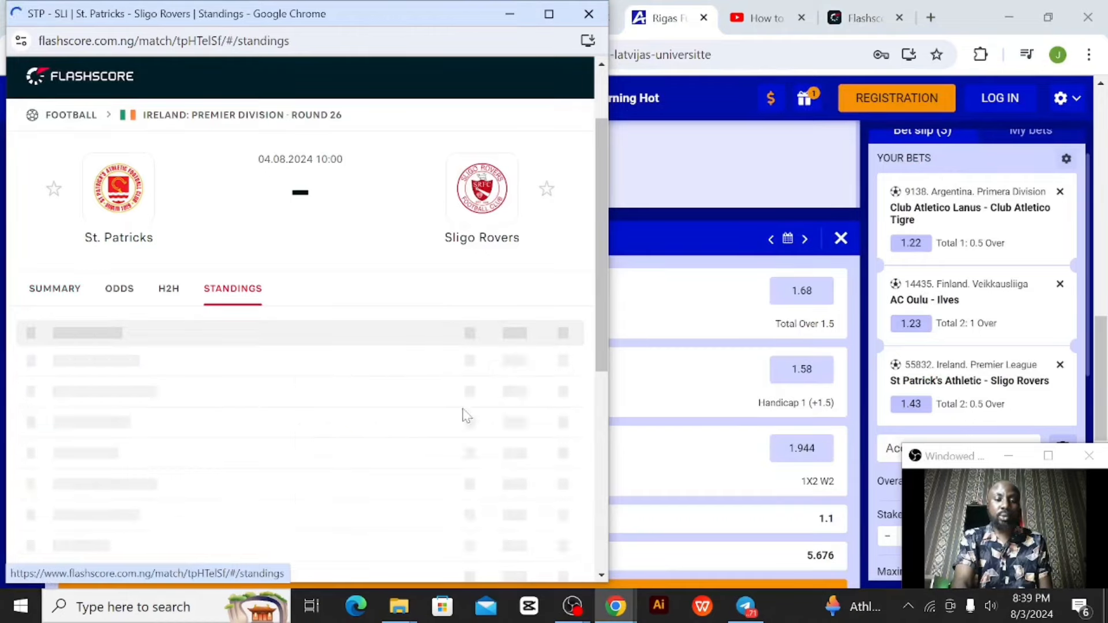
left_click(232, 289)
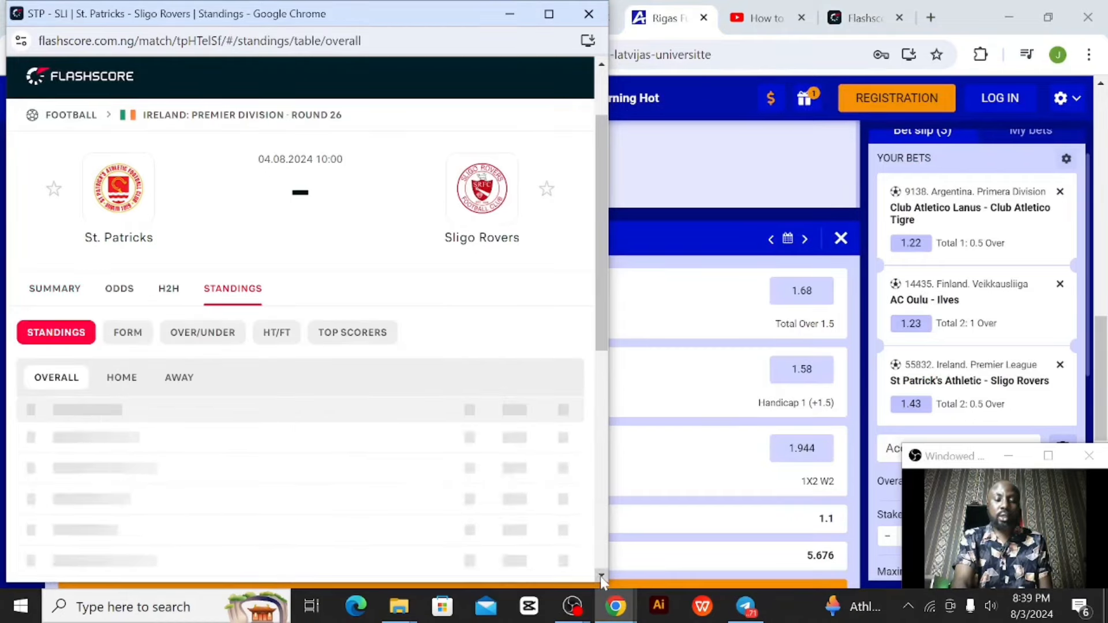
scroll("down", 3)
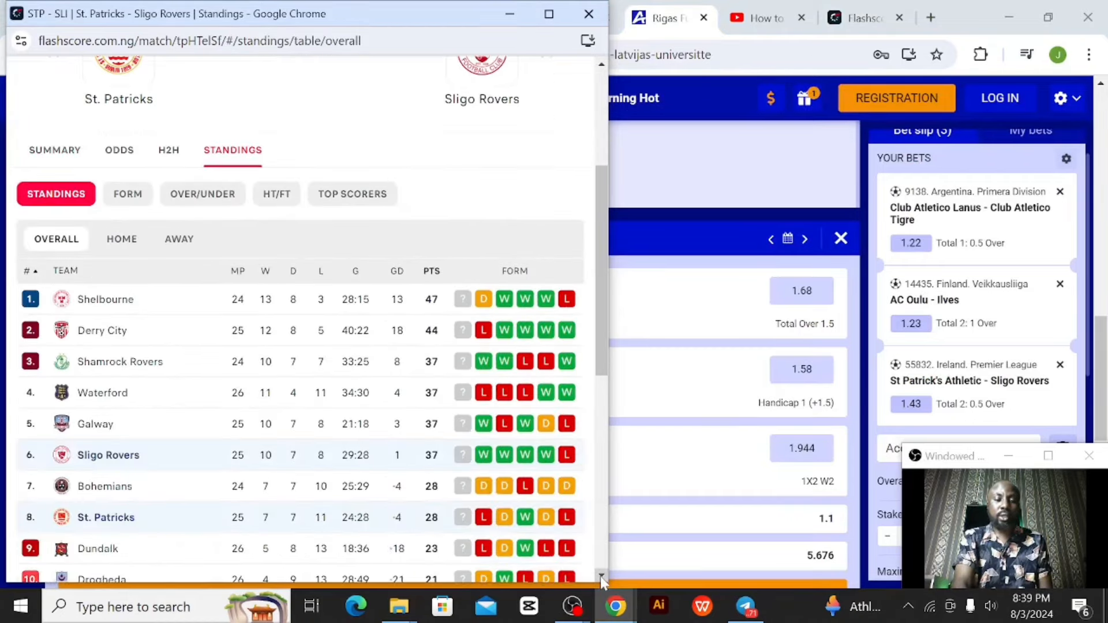
scroll("down", 3)
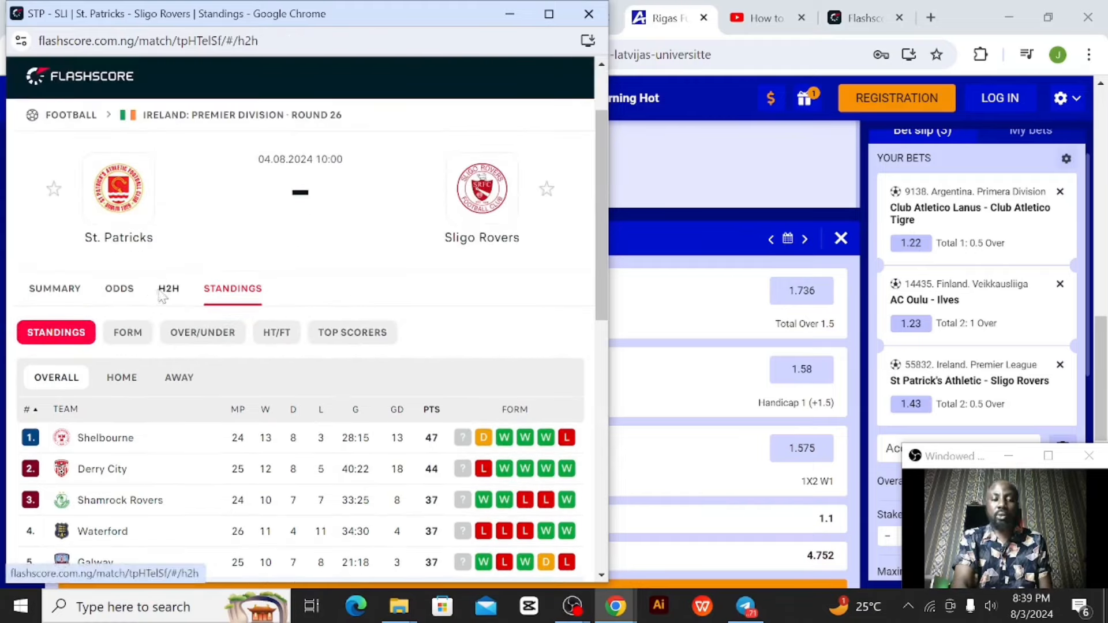
Review the H2H 'Sligo Rovers - Away' list of recent matches
left_click(168, 289)
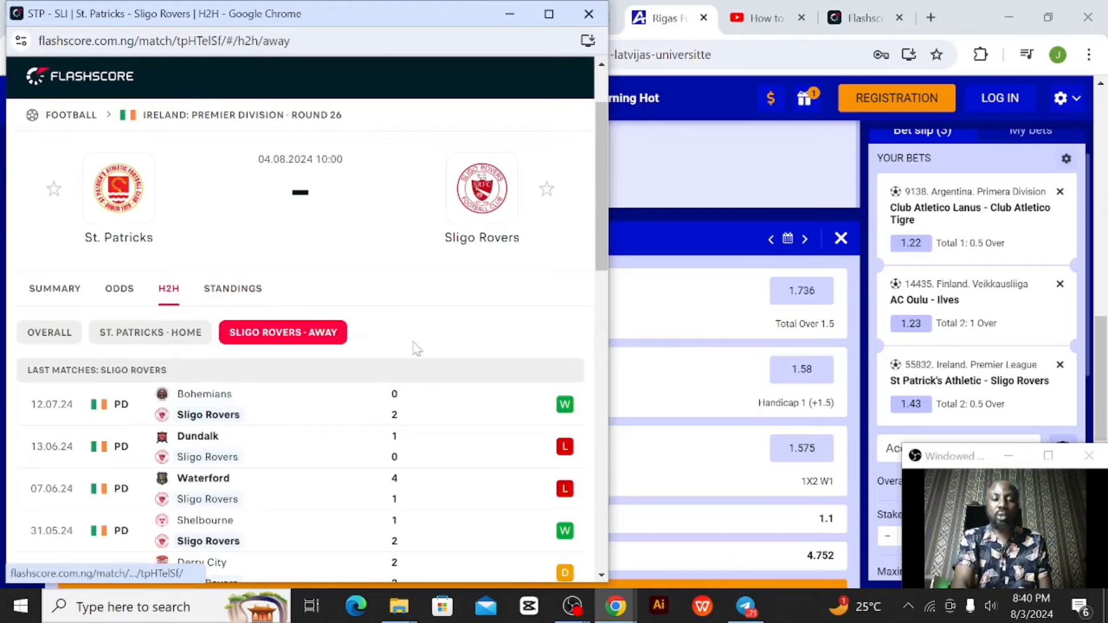
scroll("down", 3)
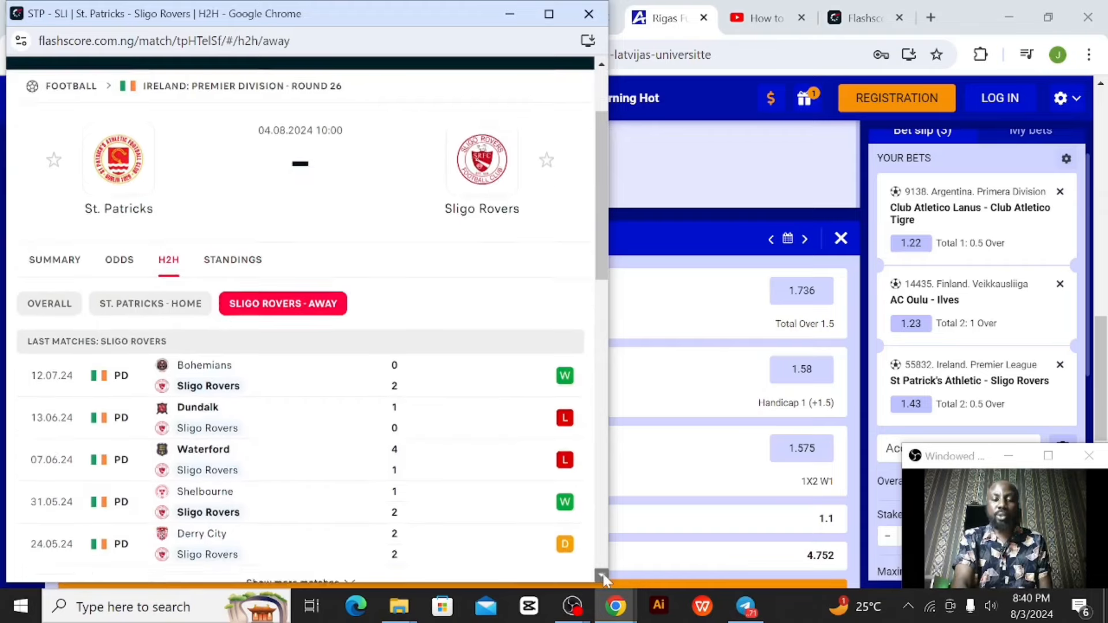
scroll("down", 3)
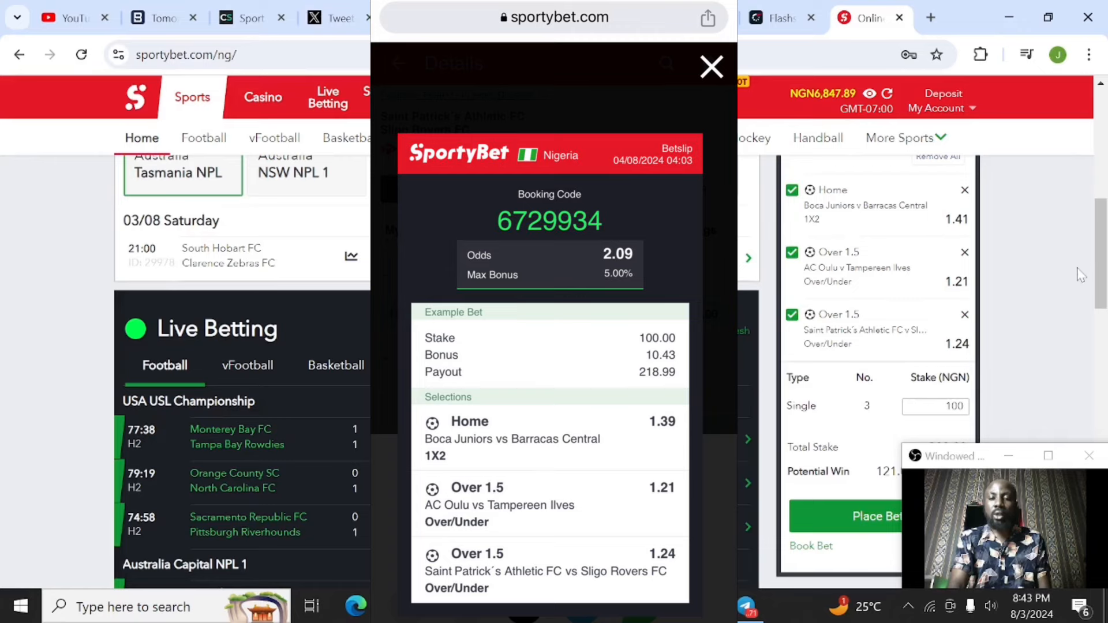
Close the Sportybet booking code popup and return to the Aug 4 Bettorsbookies predictions article
left_click(711, 67)
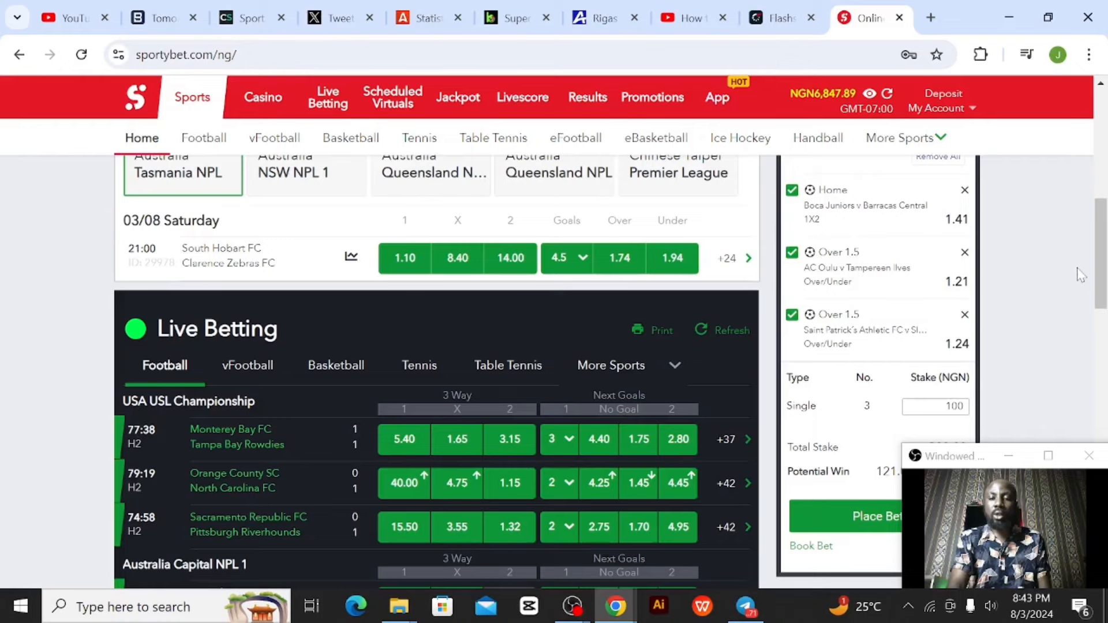
left_click(515, 17)
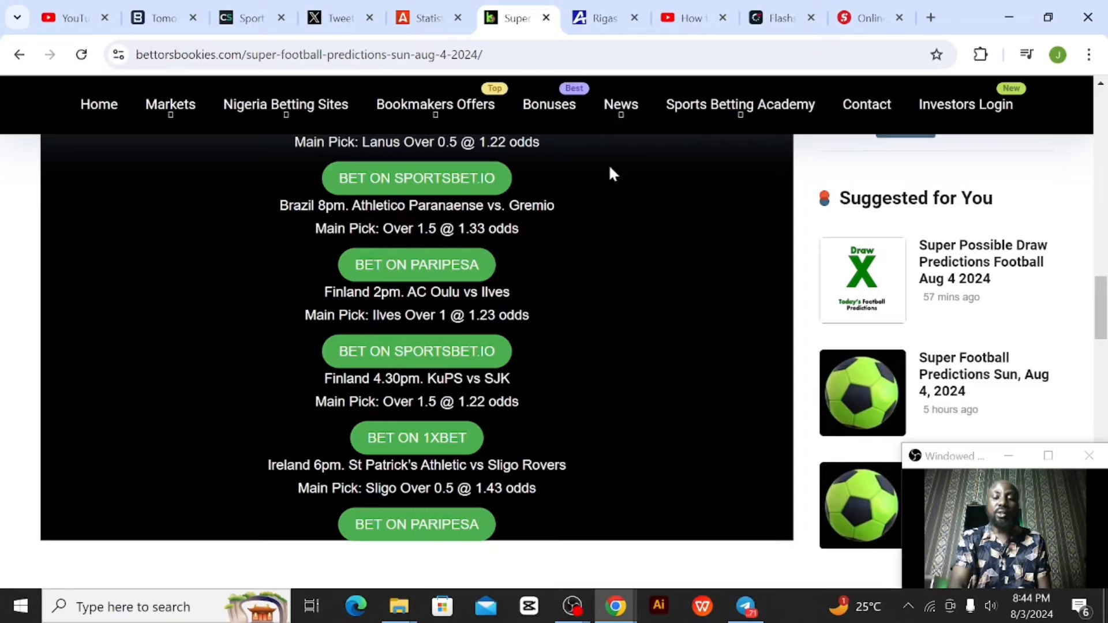